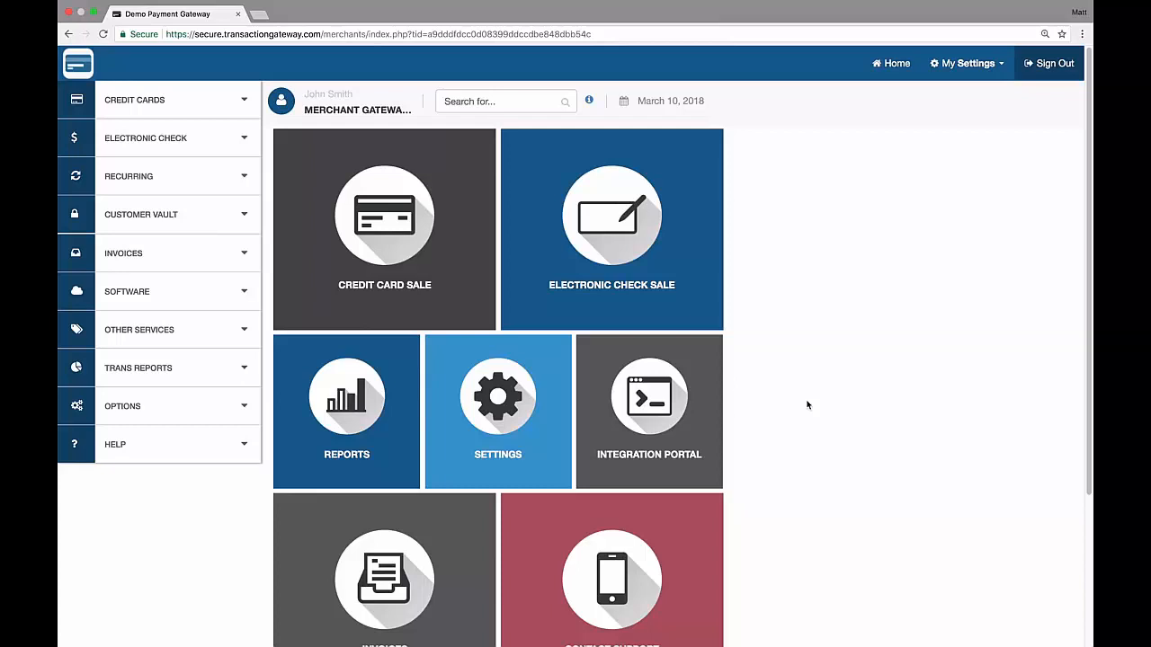
Expand the Recurring sidebar section and choose Add Plan.
left_click(129, 176)
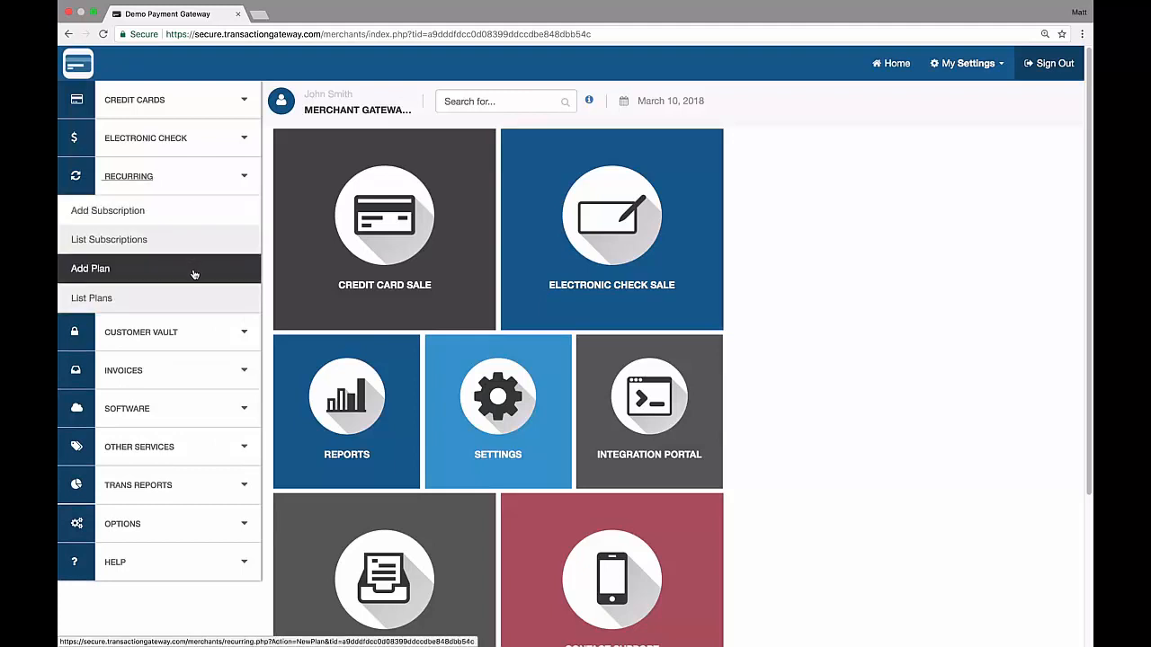
mouse_move(265, 254)
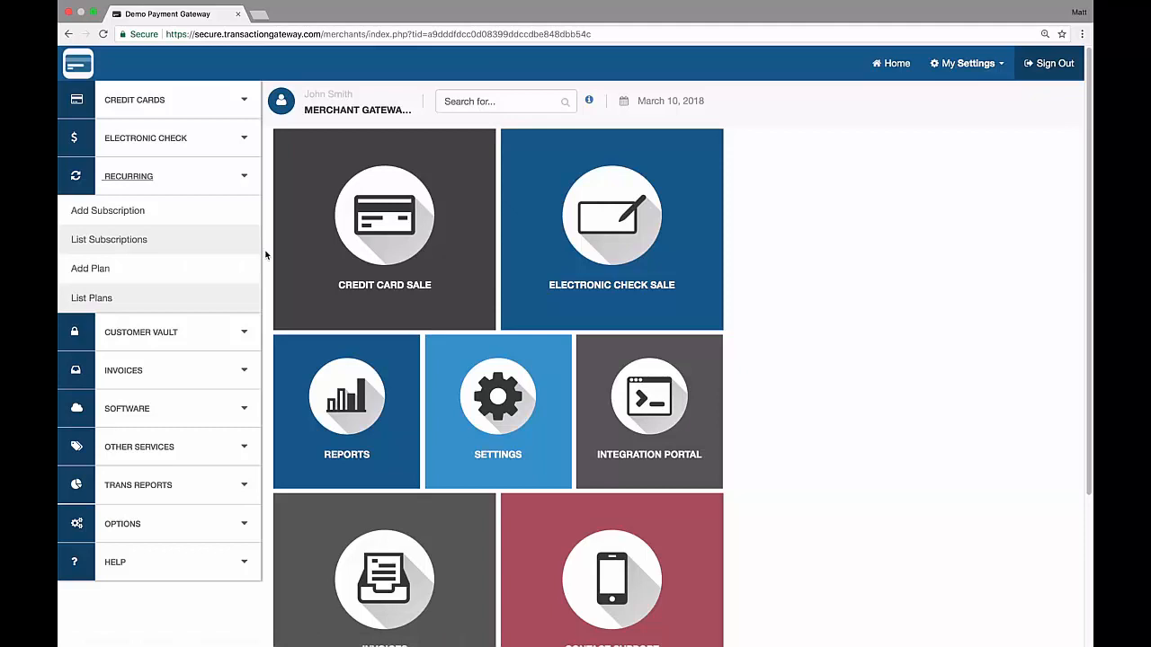
mouse_move(90, 268)
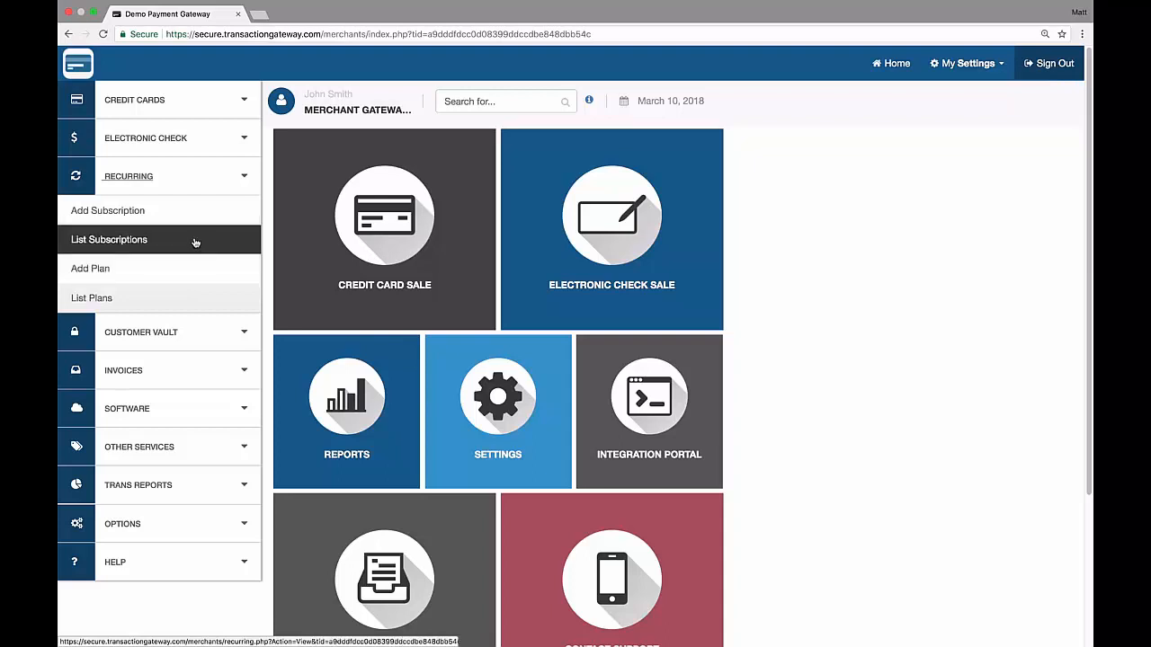
mouse_move(264, 217)
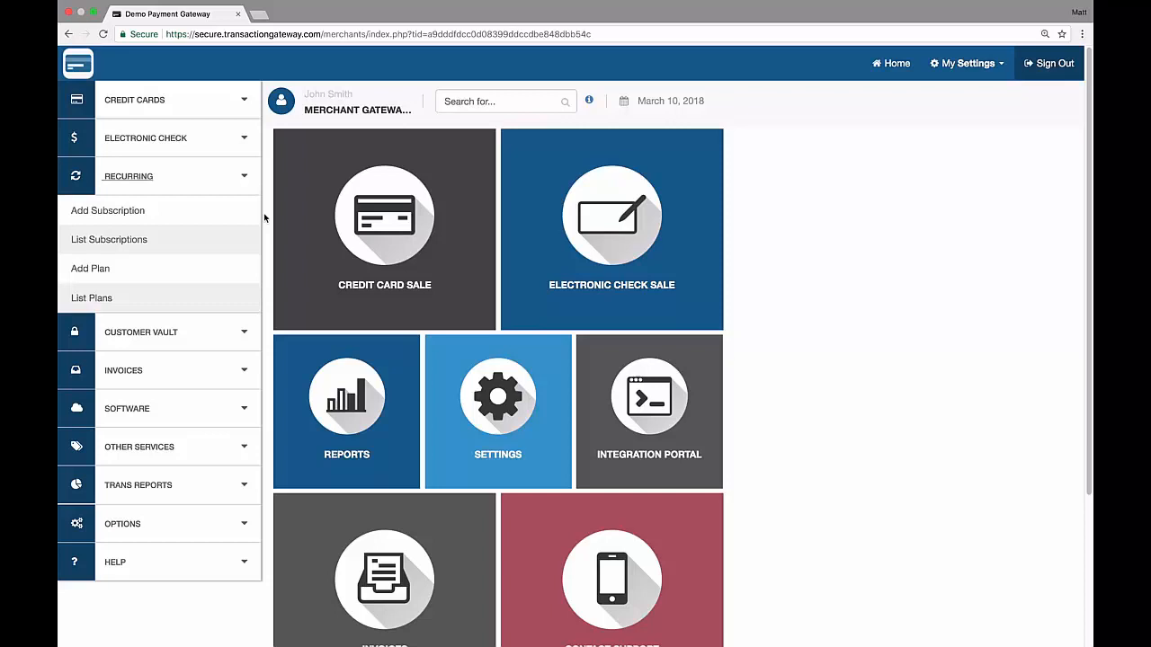
left_click(90, 268)
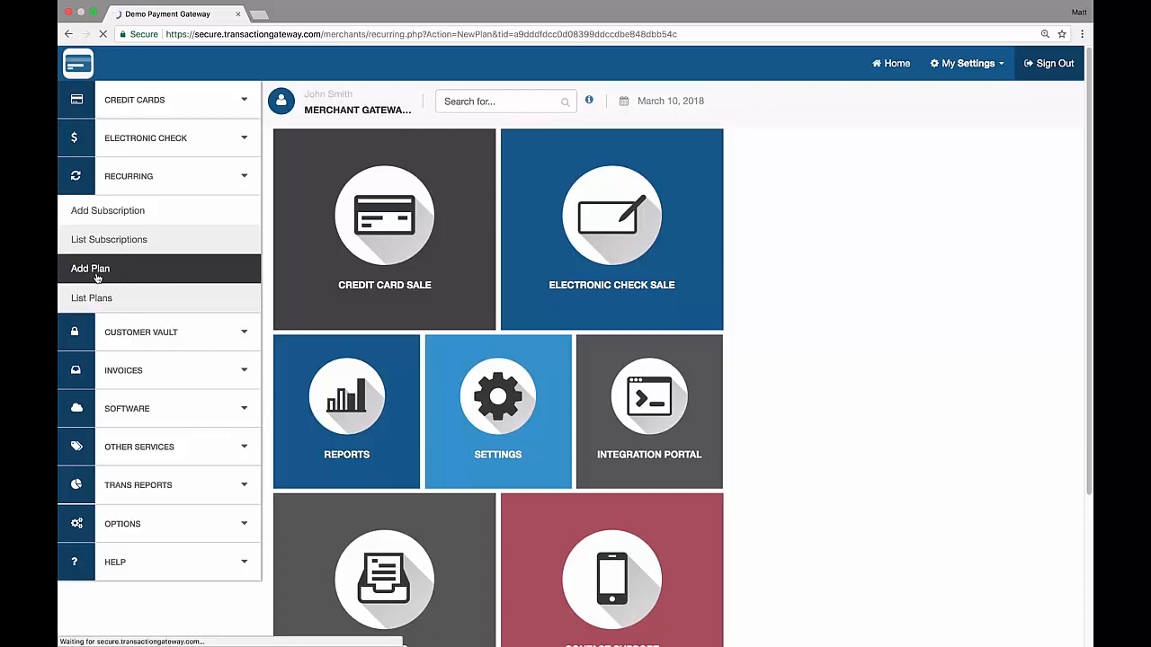
Set the plan amount to $10.00, billed on day 1 of every 1 month.
left_click(89, 268)
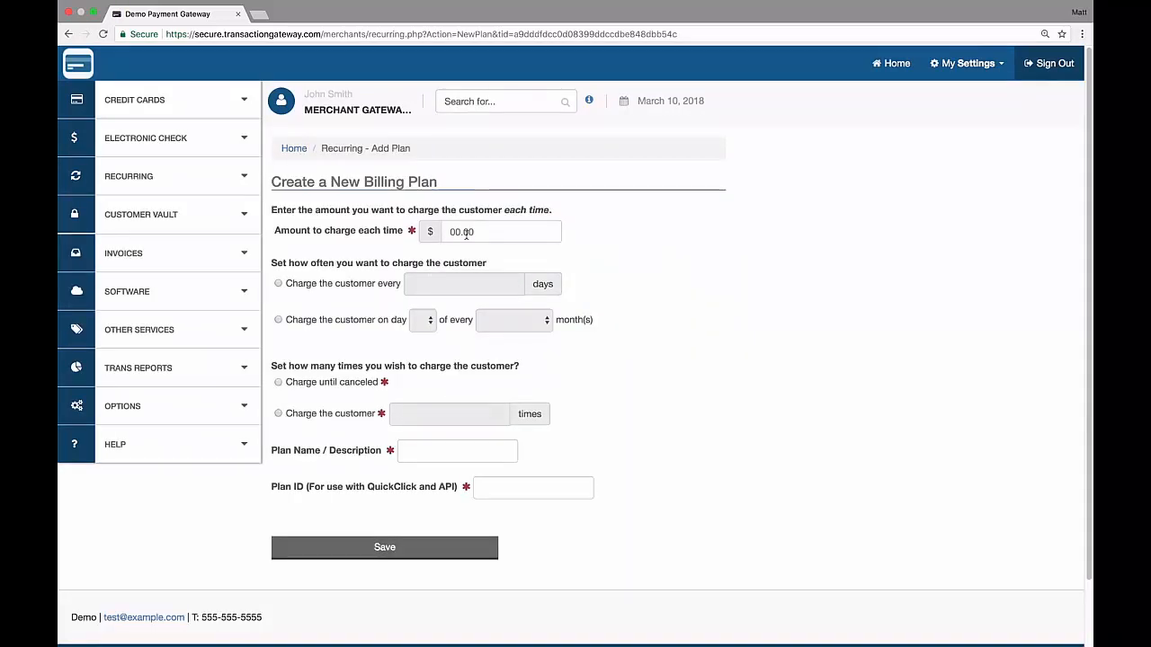
type("10")
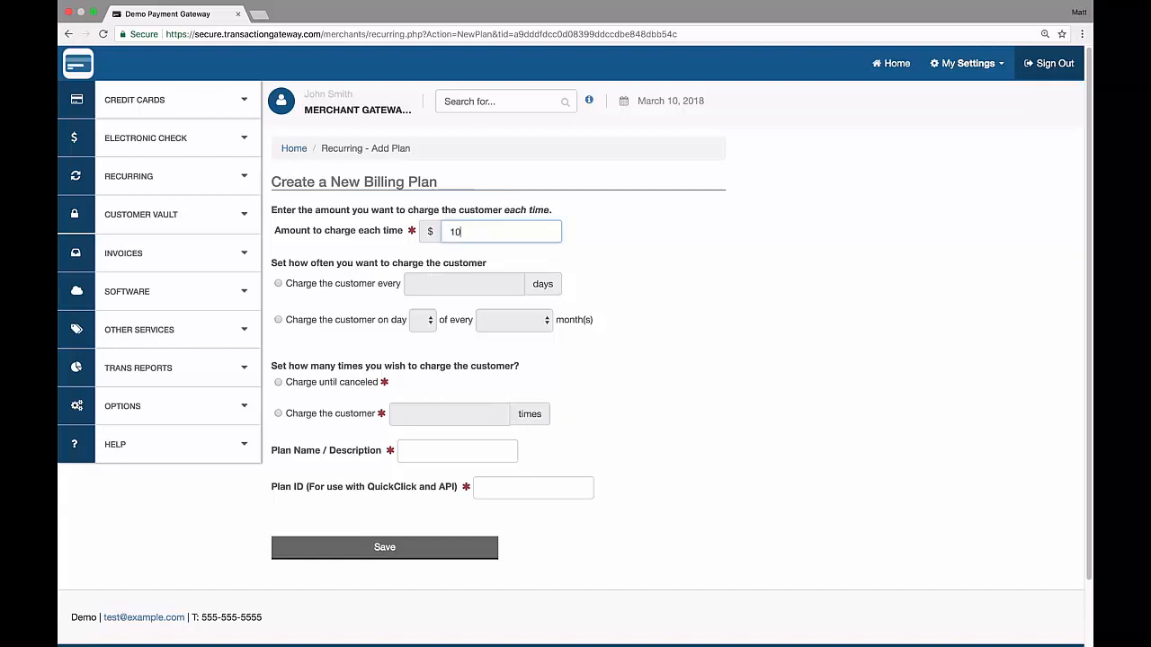
left_click(278, 283)
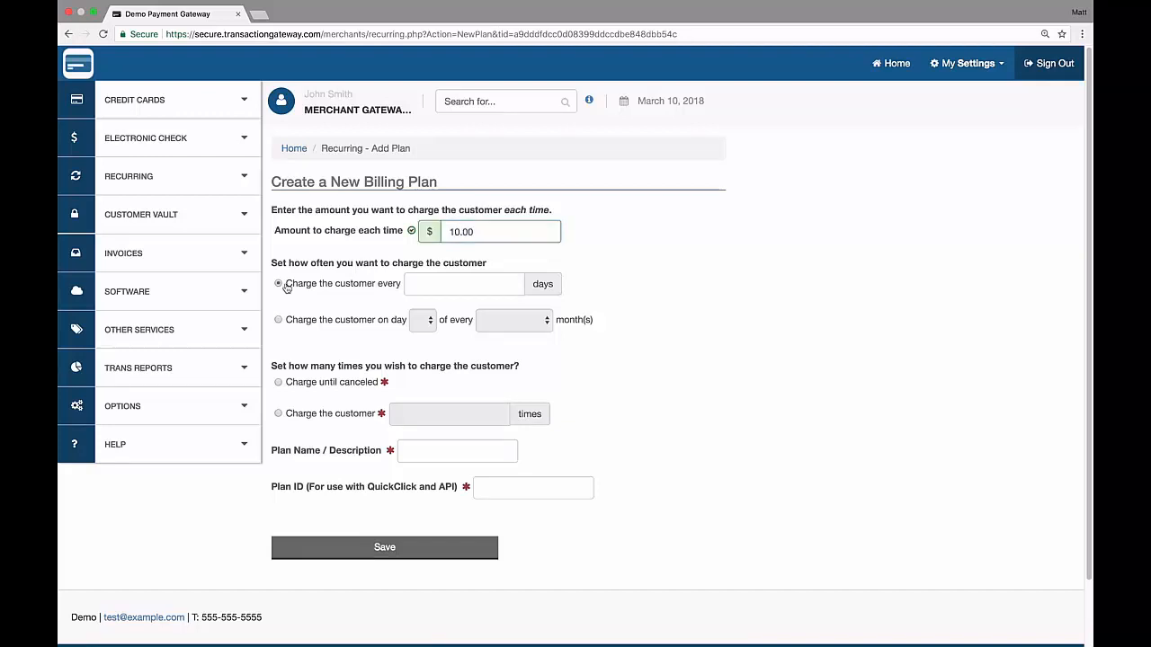
type("30")
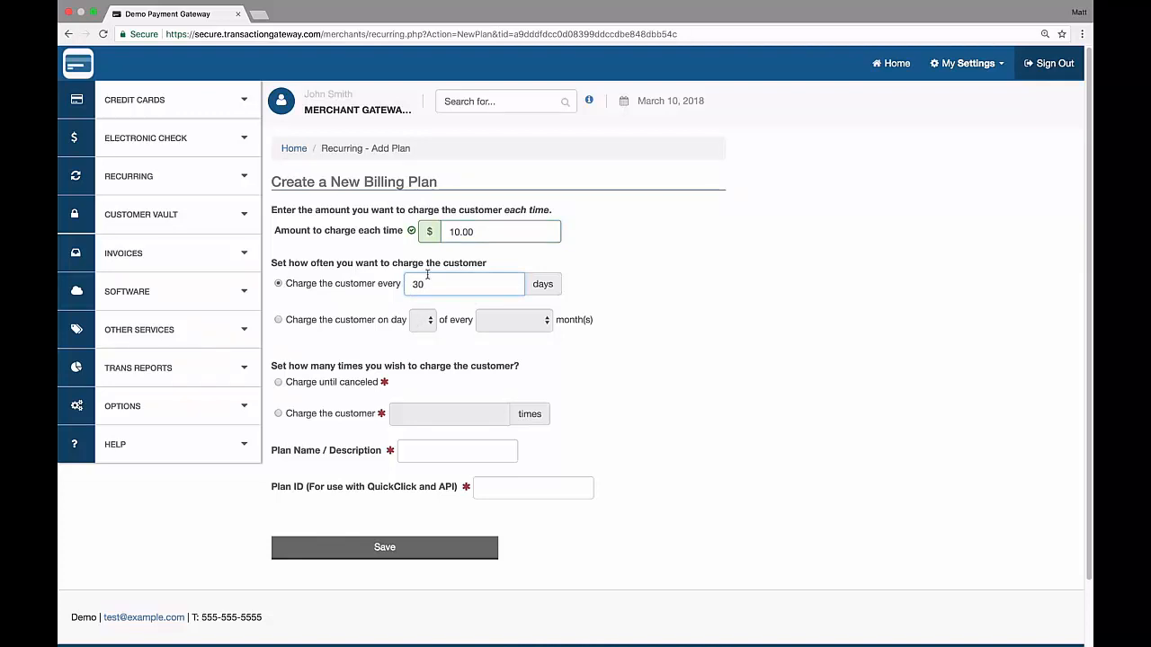
left_click(278, 319)
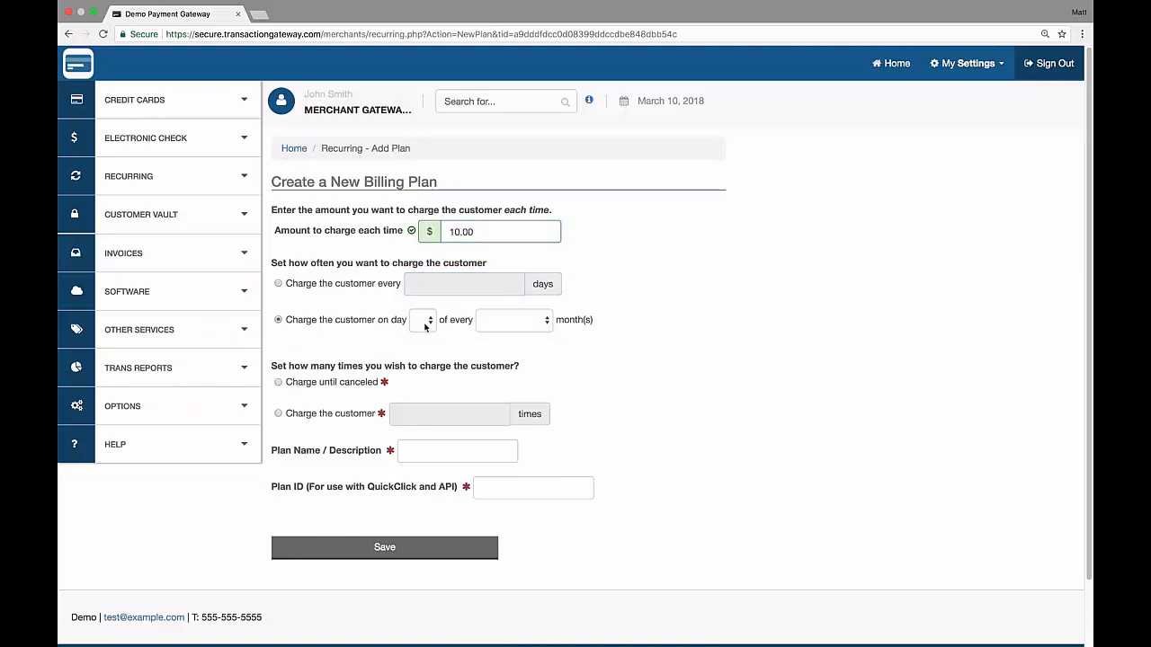
left_click(422, 320)
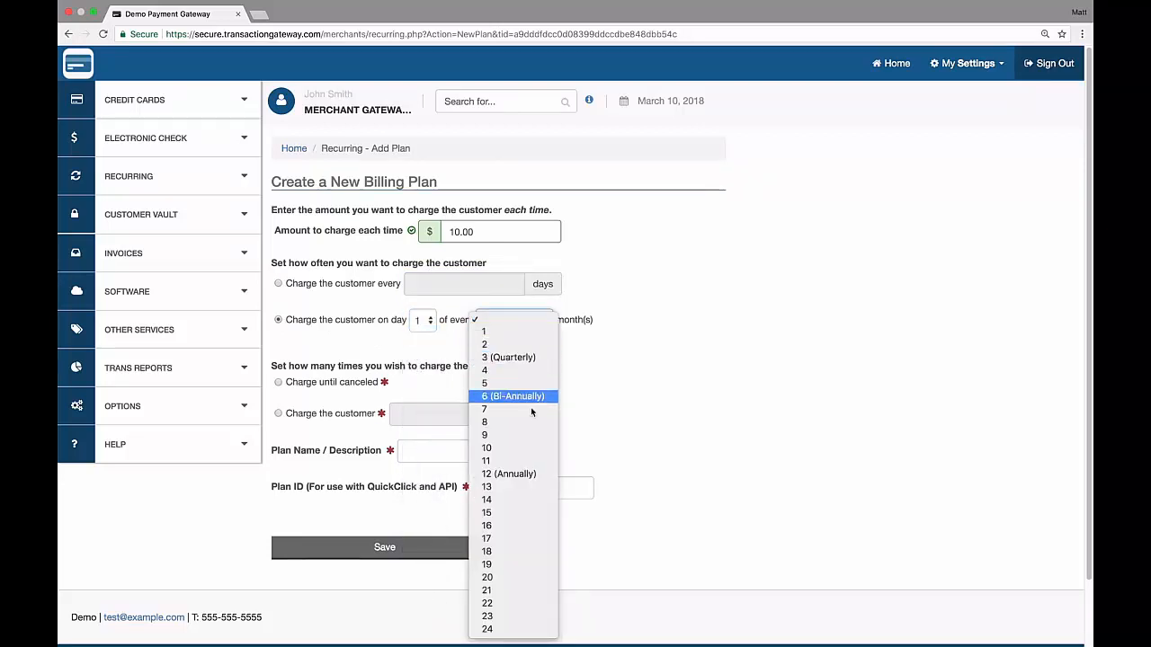
mouse_move(517, 383)
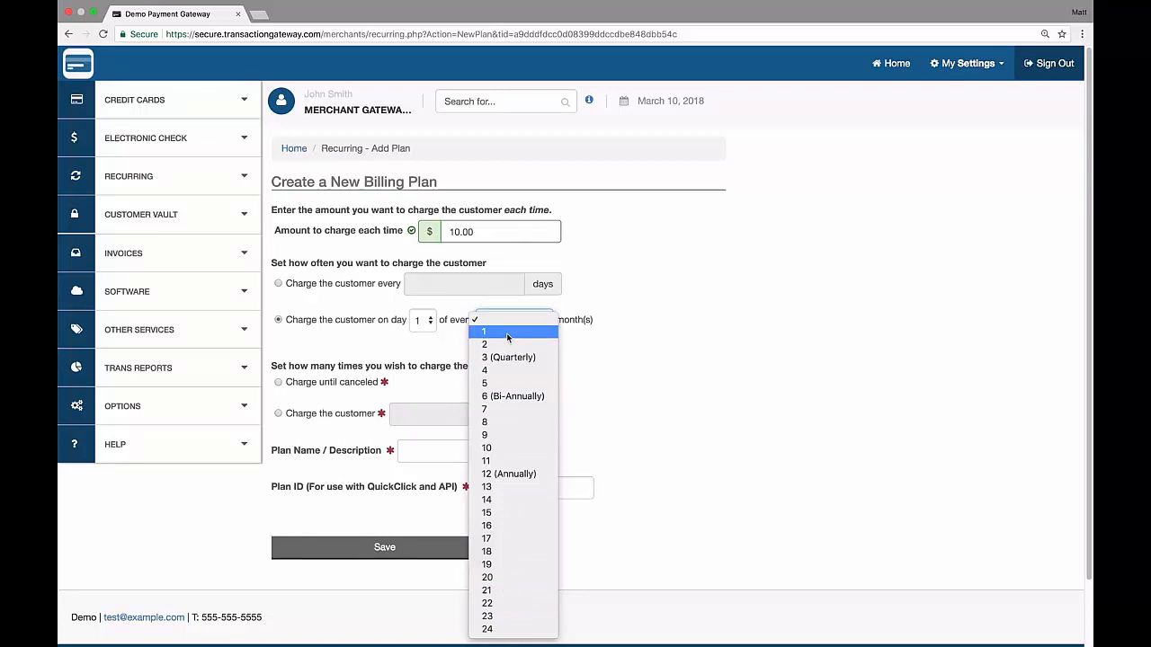
left_click(483, 332)
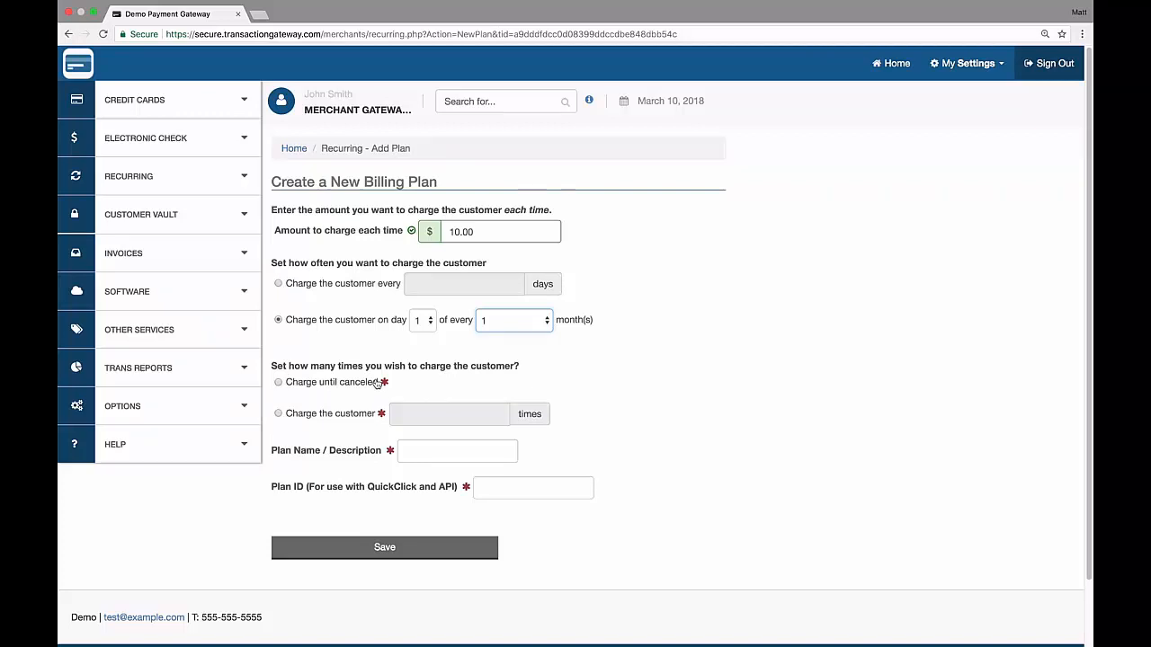
Make the plan charge until canceled, name it 'Test Plan' with ID testplan, and save.
left_click(277, 414)
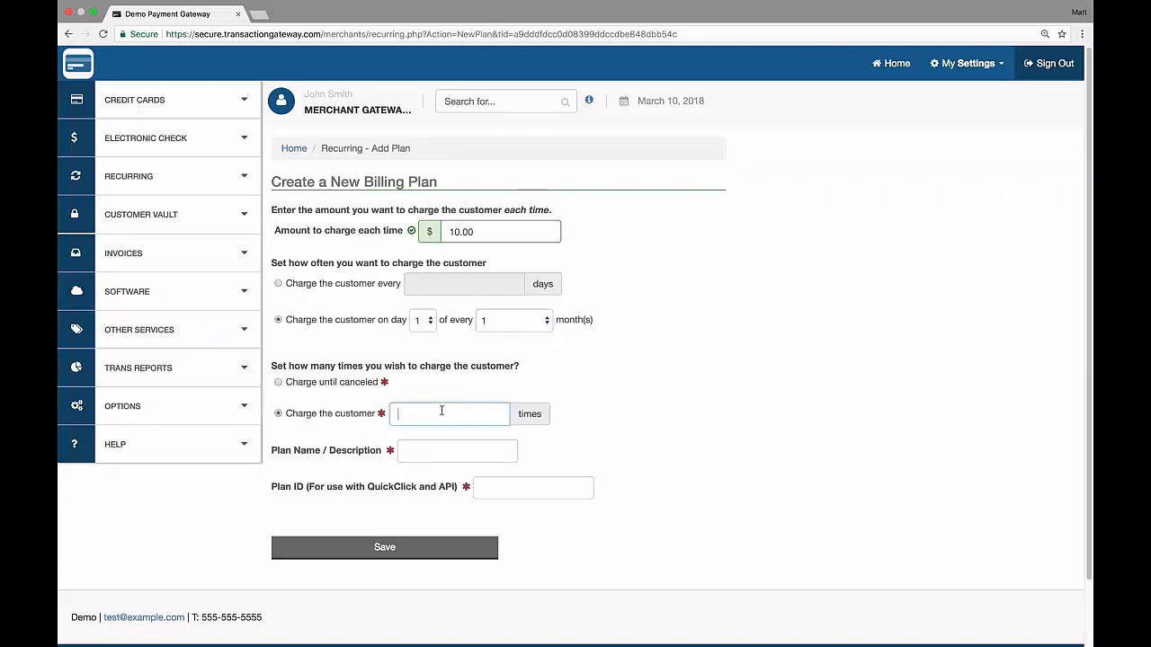
left_click(277, 382)
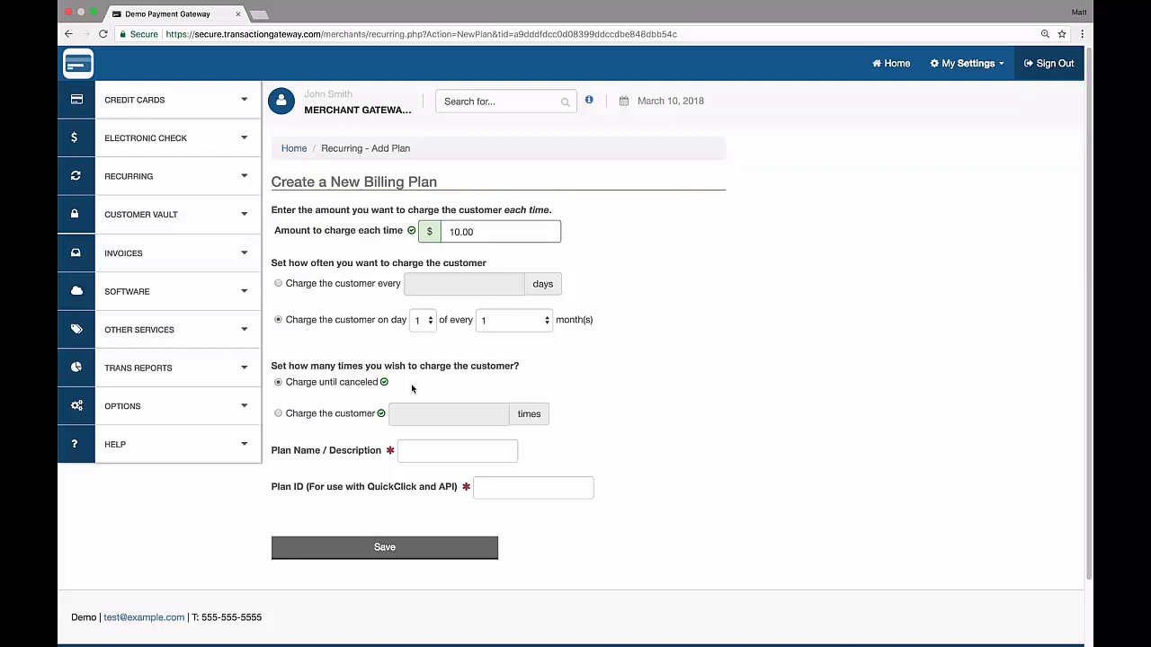
left_click(456, 450)
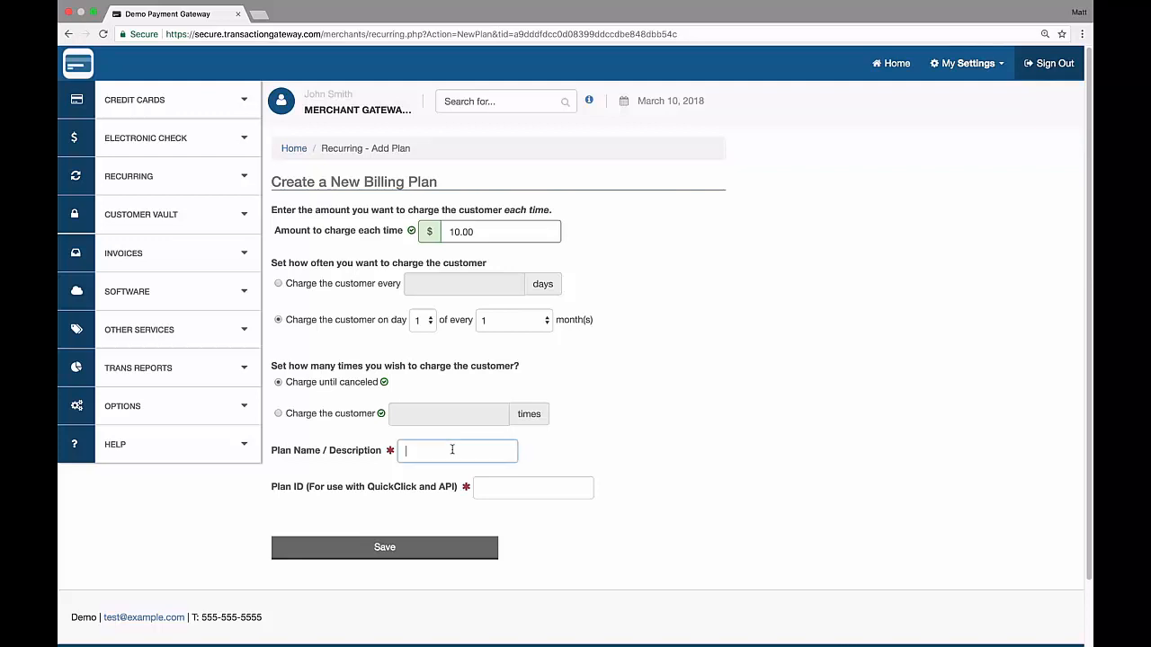
type("Test Plan")
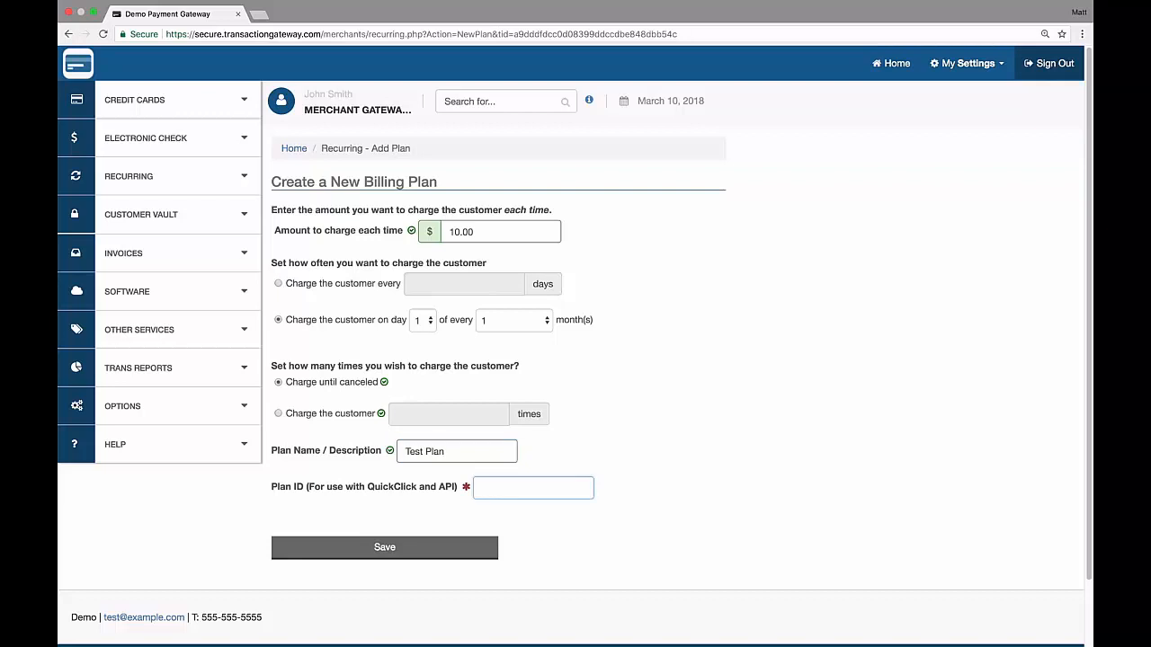
type("testplan")
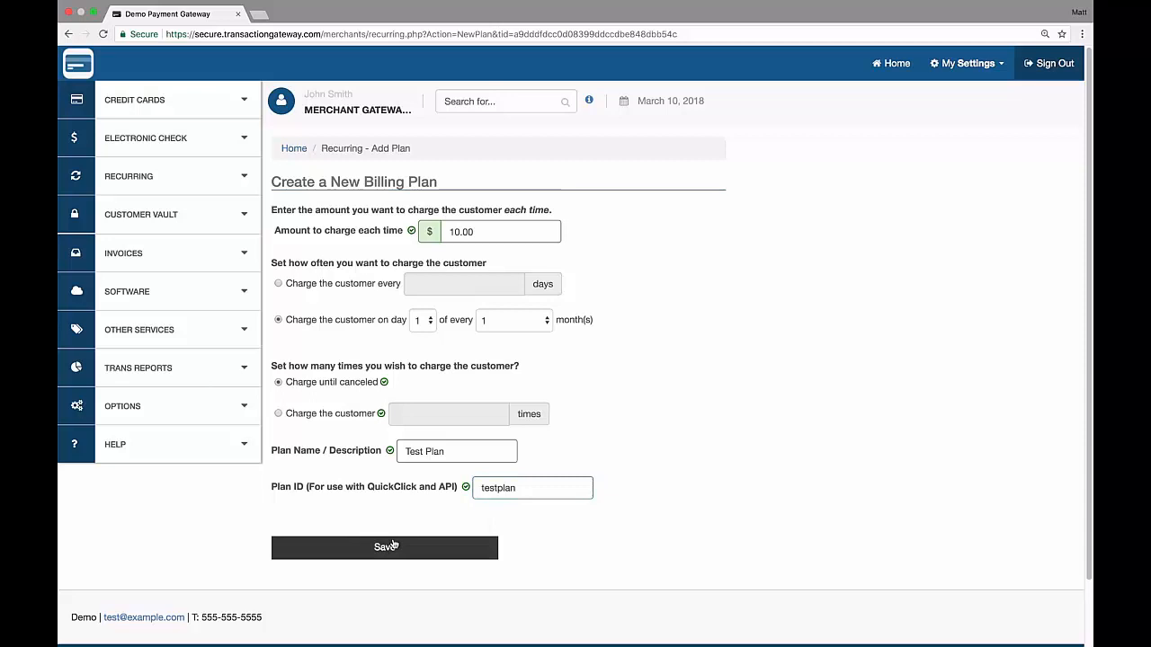
left_click(385, 546)
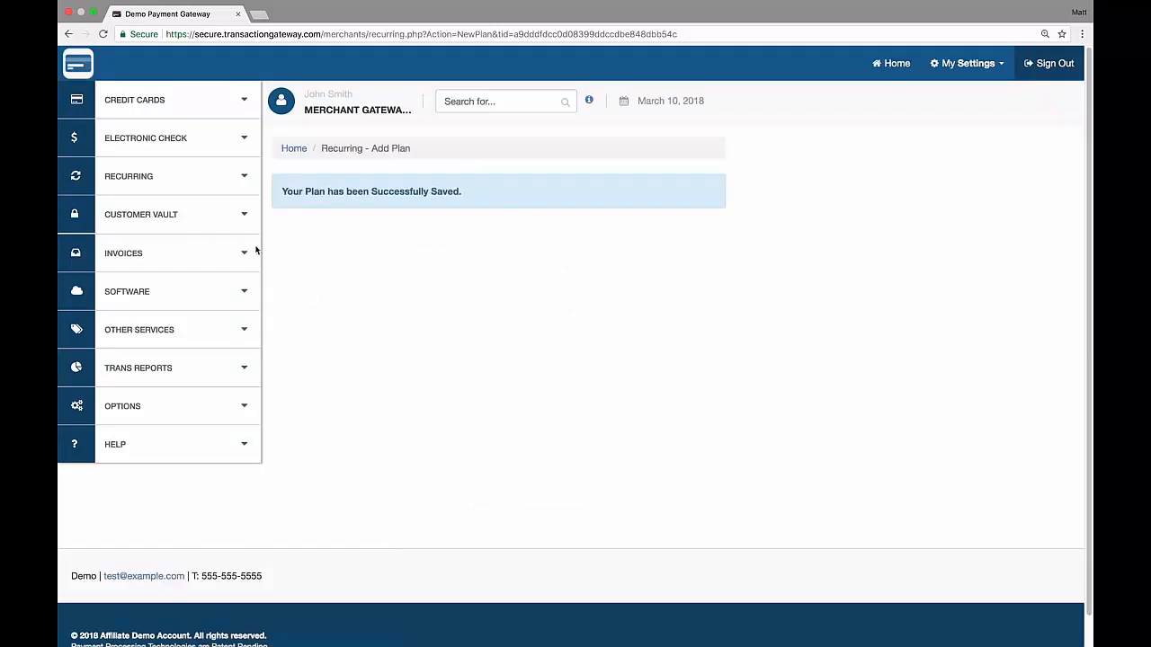
Check Test Plan in Recurring List Plans, then begin Add Subscription.
left_click(128, 176)
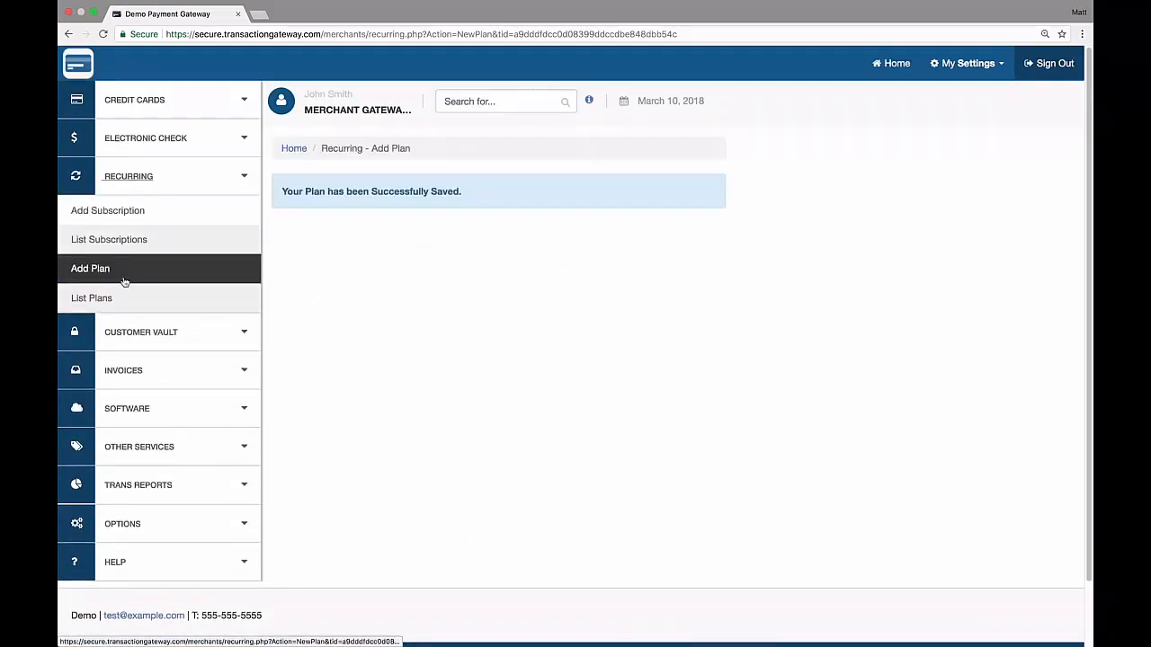
left_click(90, 297)
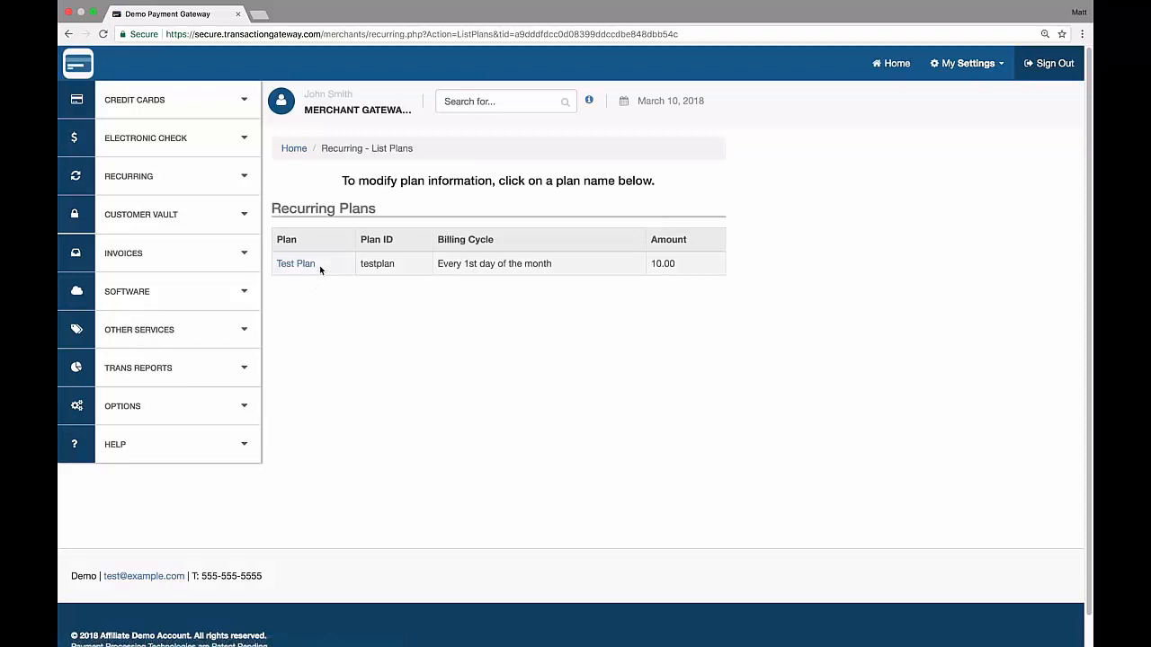
mouse_move(442, 263)
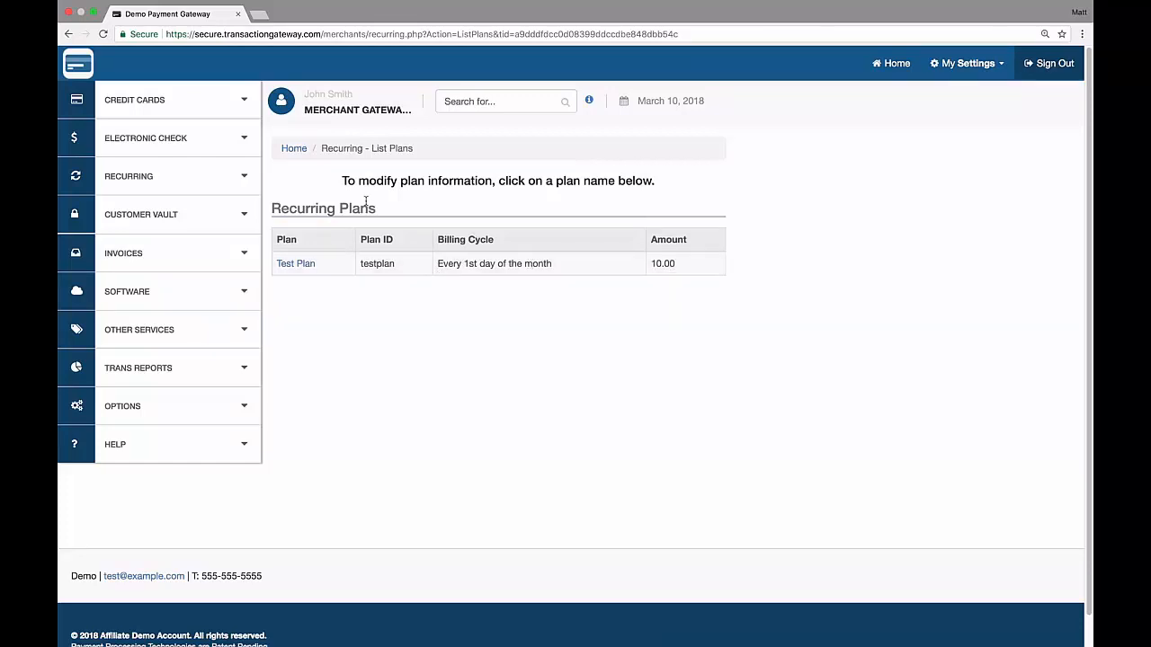
left_click(129, 175)
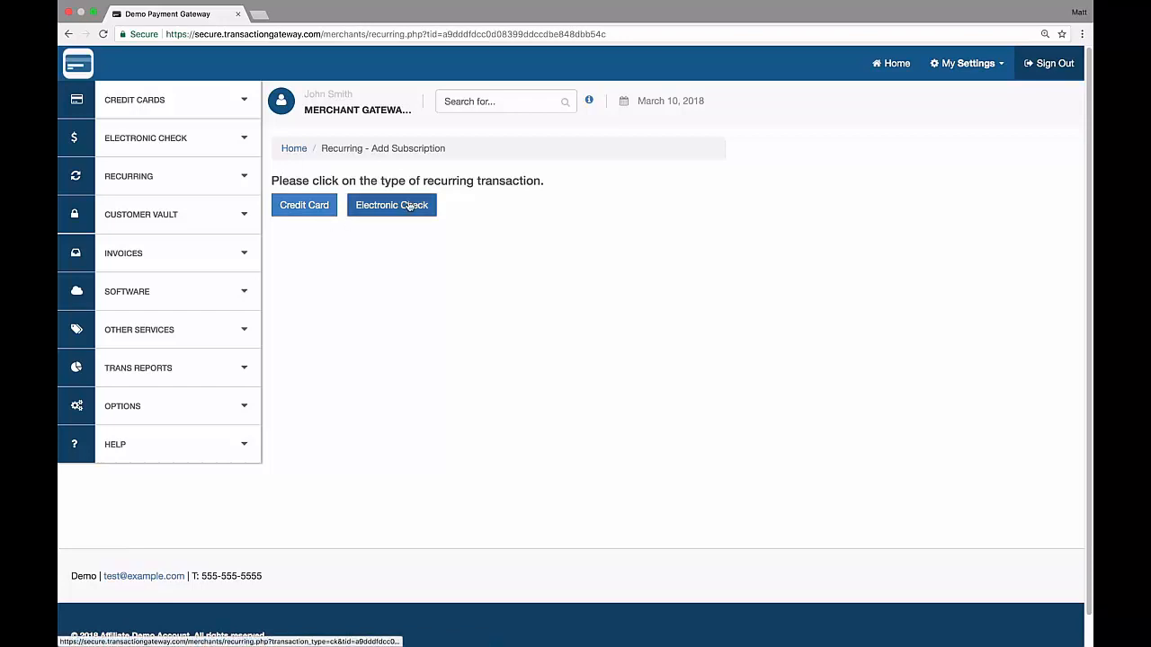
left_click(303, 205)
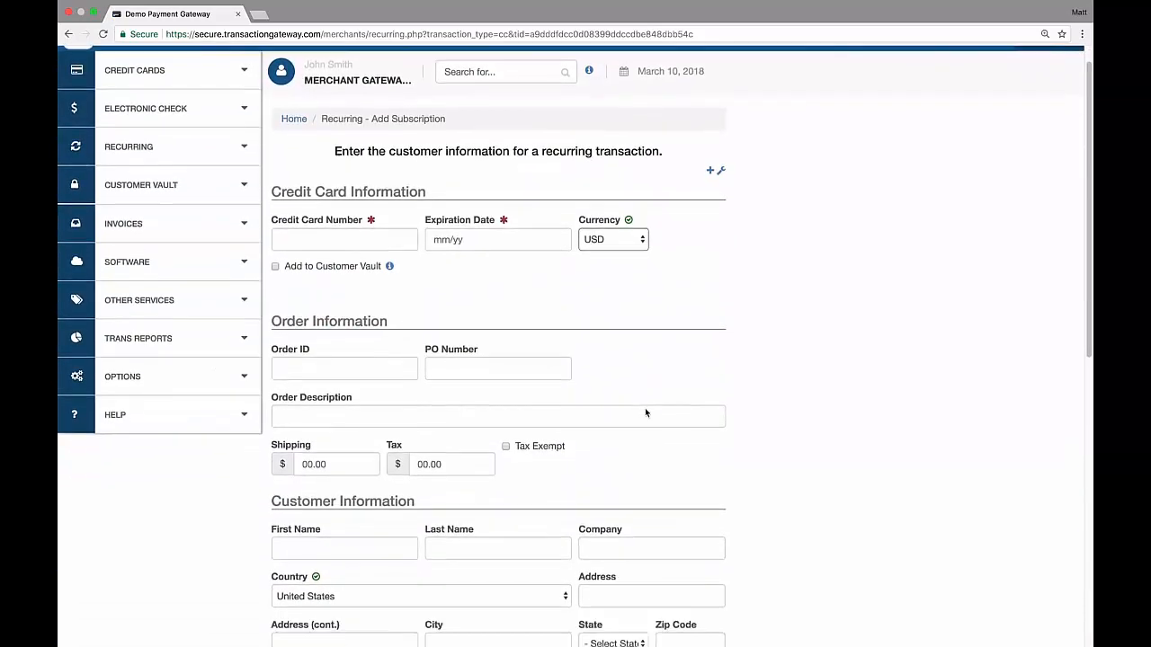
scroll("down", 3)
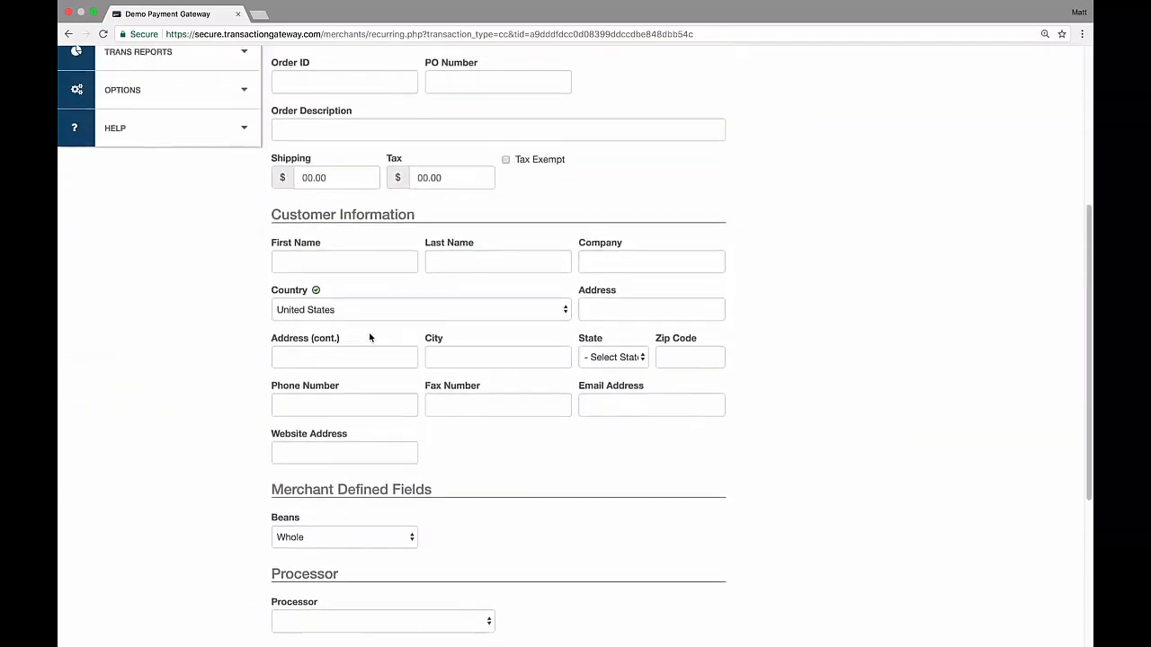
scroll("up", 3)
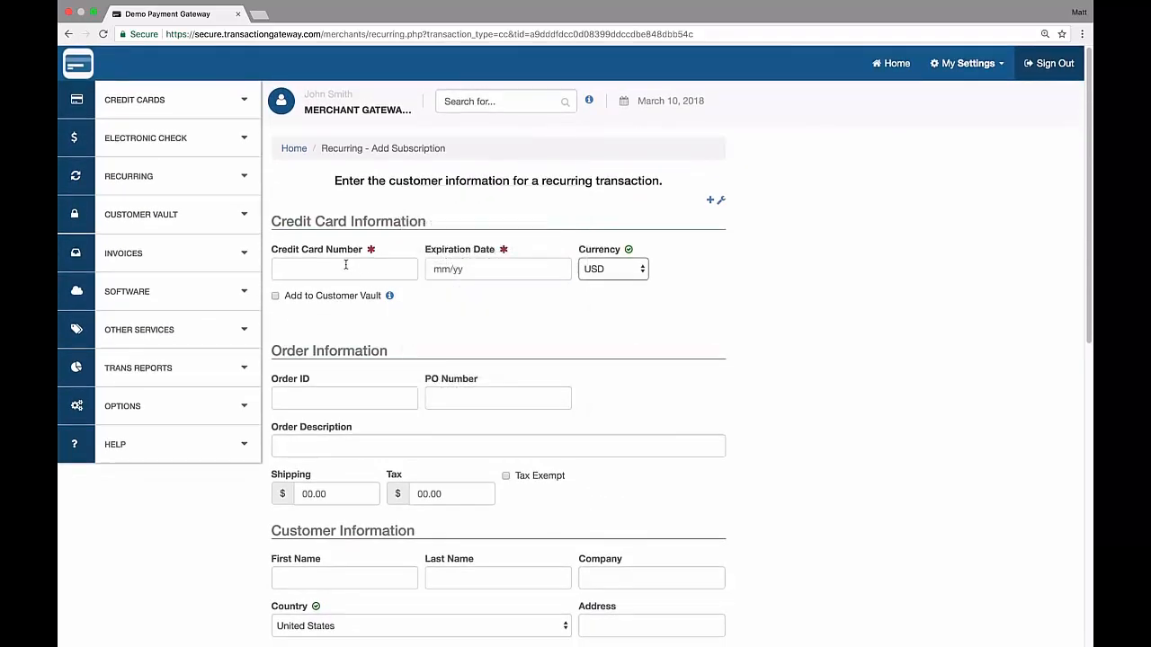
left_click(345, 268)
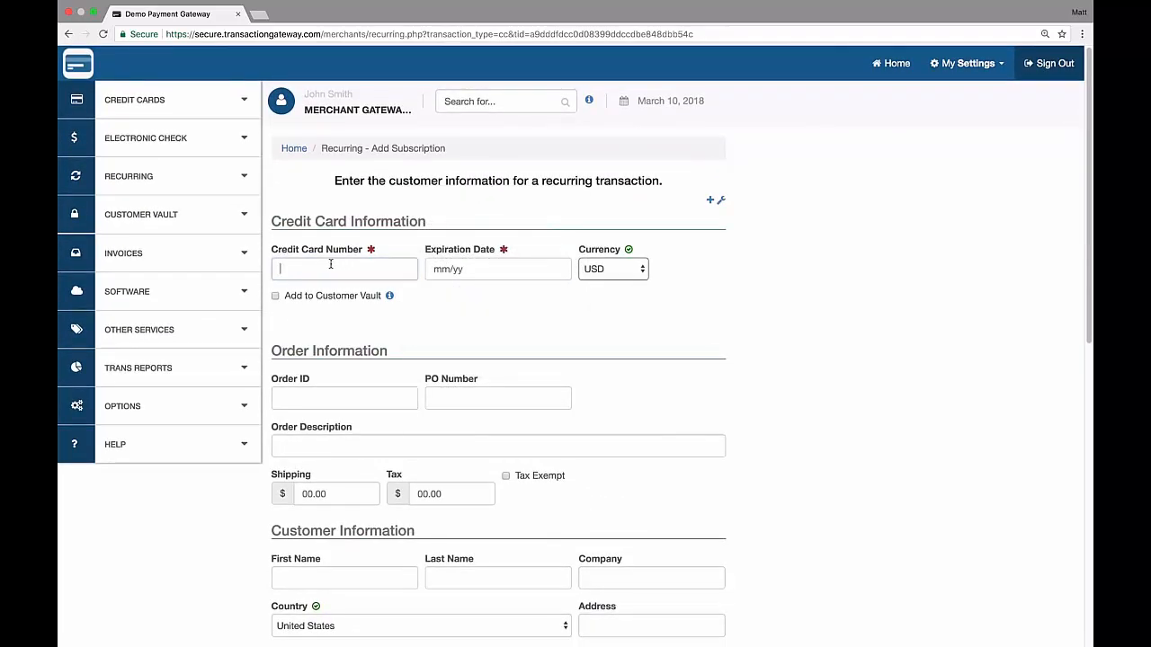
type("4111111111111111")
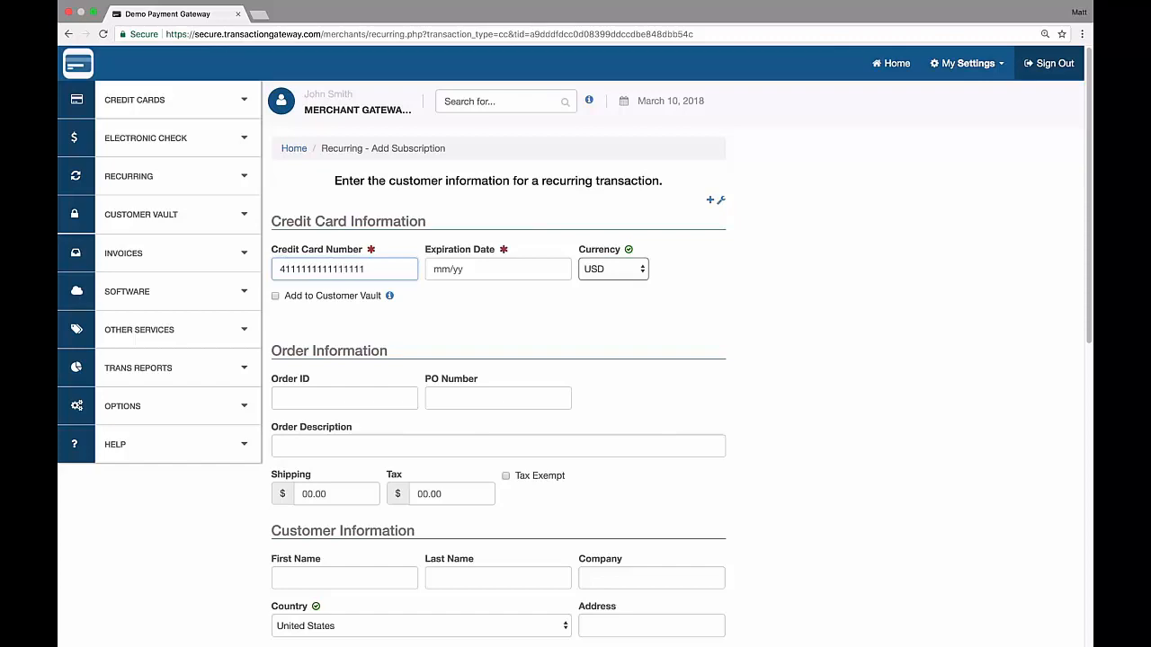
scroll("down", 3)
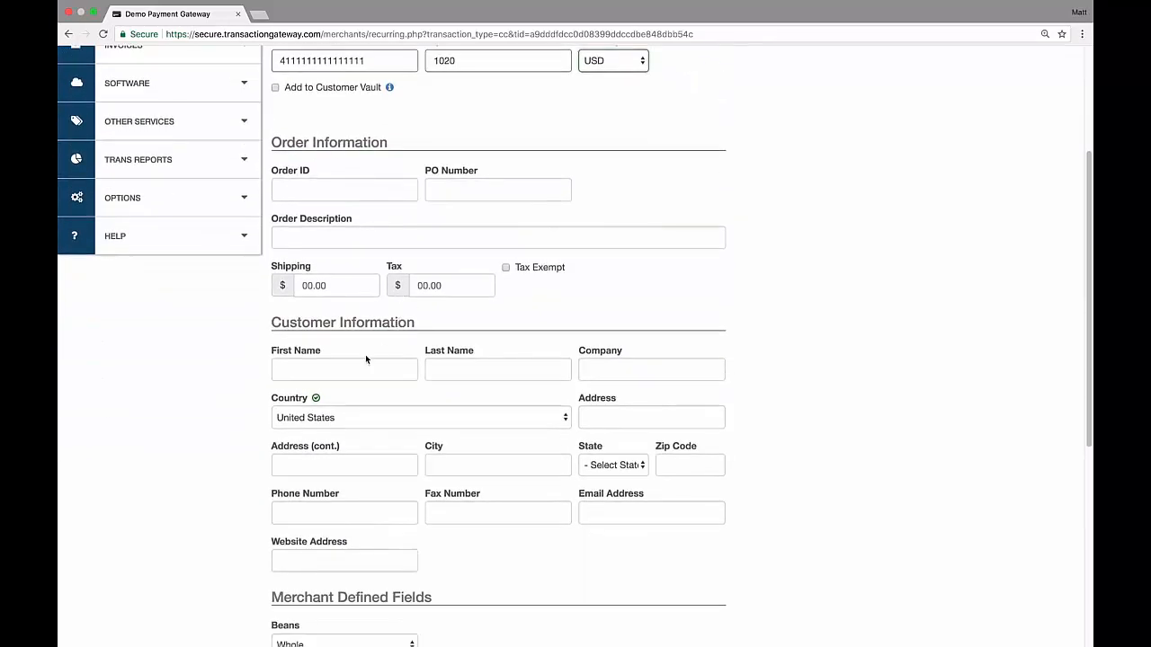
type("Doe")
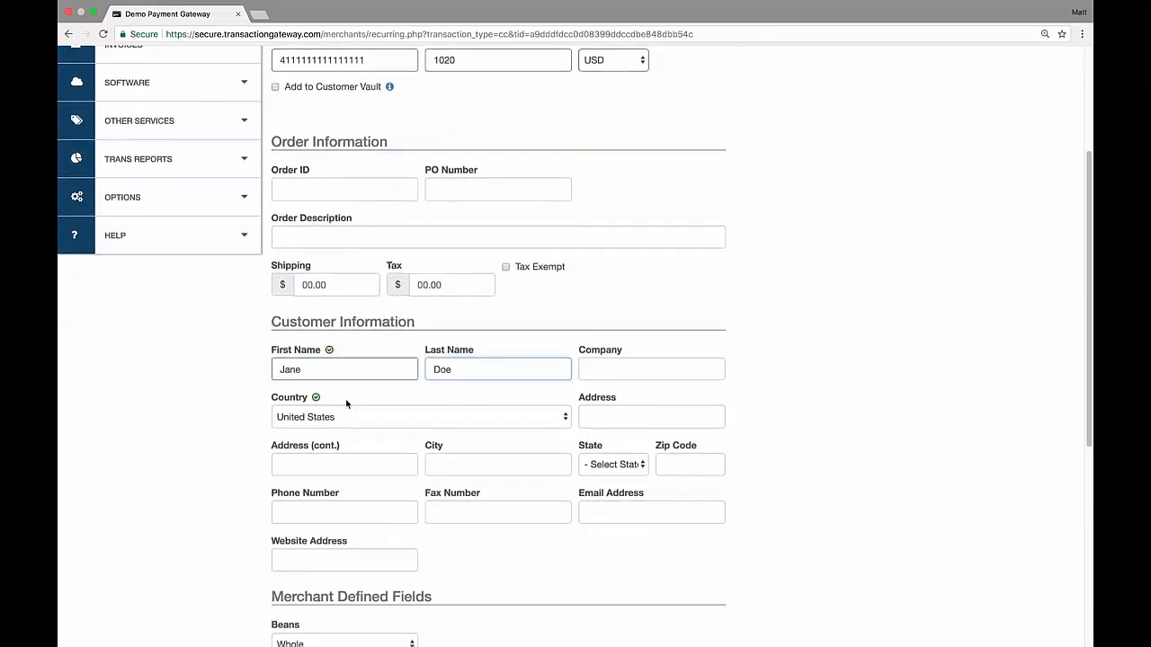
scroll("down", 3)
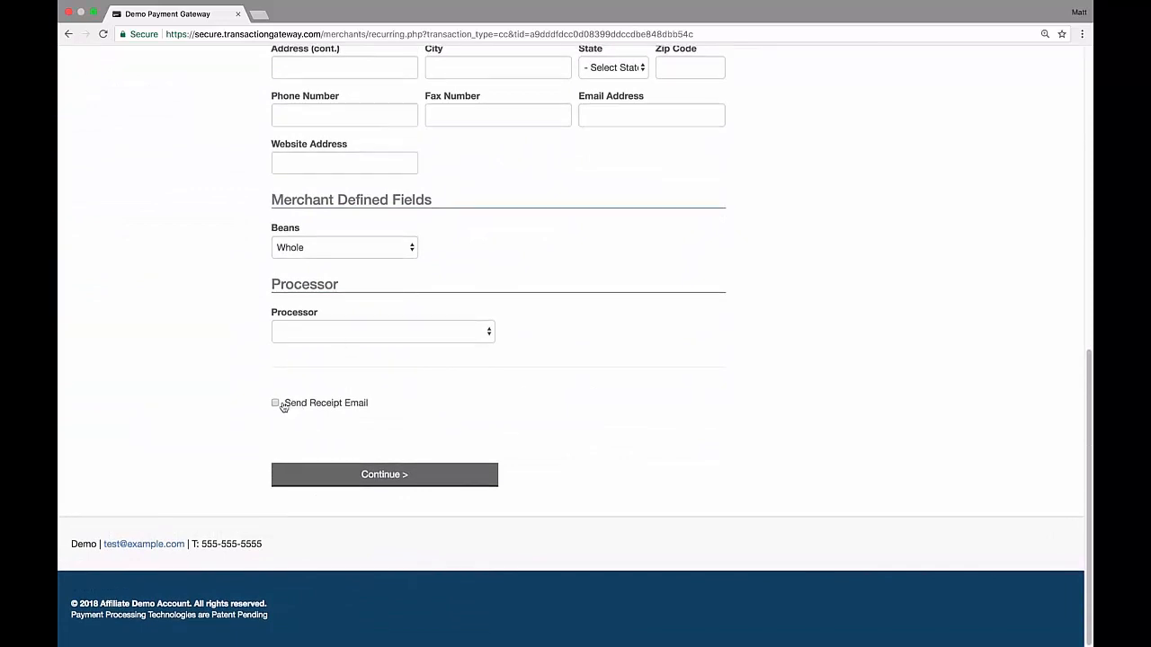
left_click(275, 402)
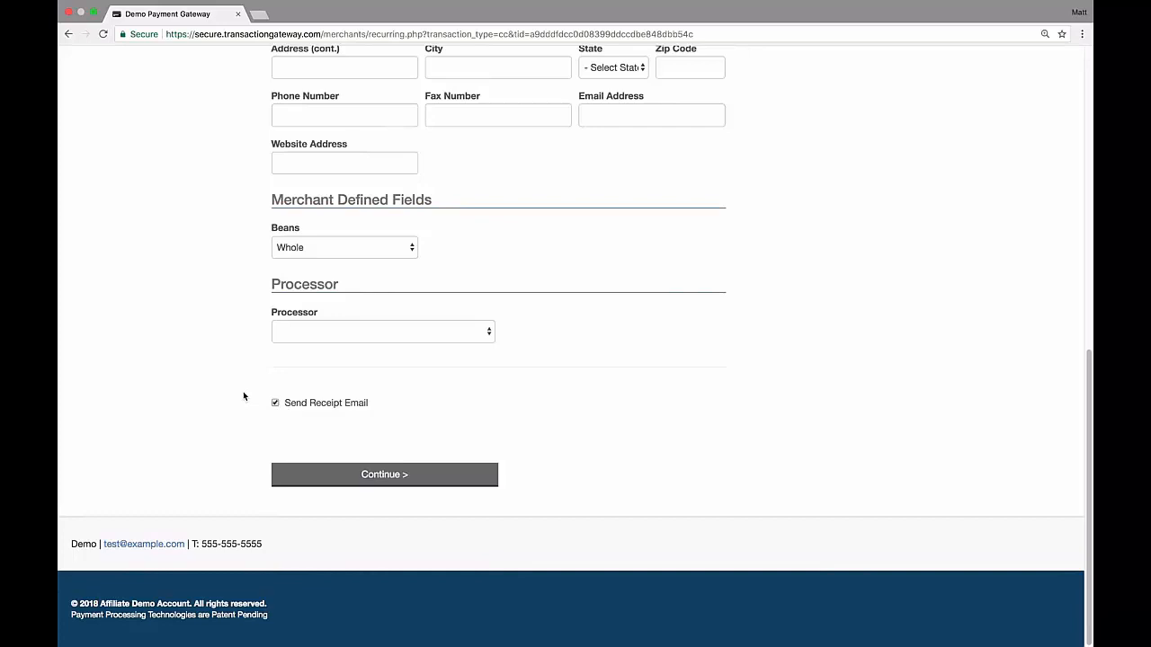
mouse_move(366, 461)
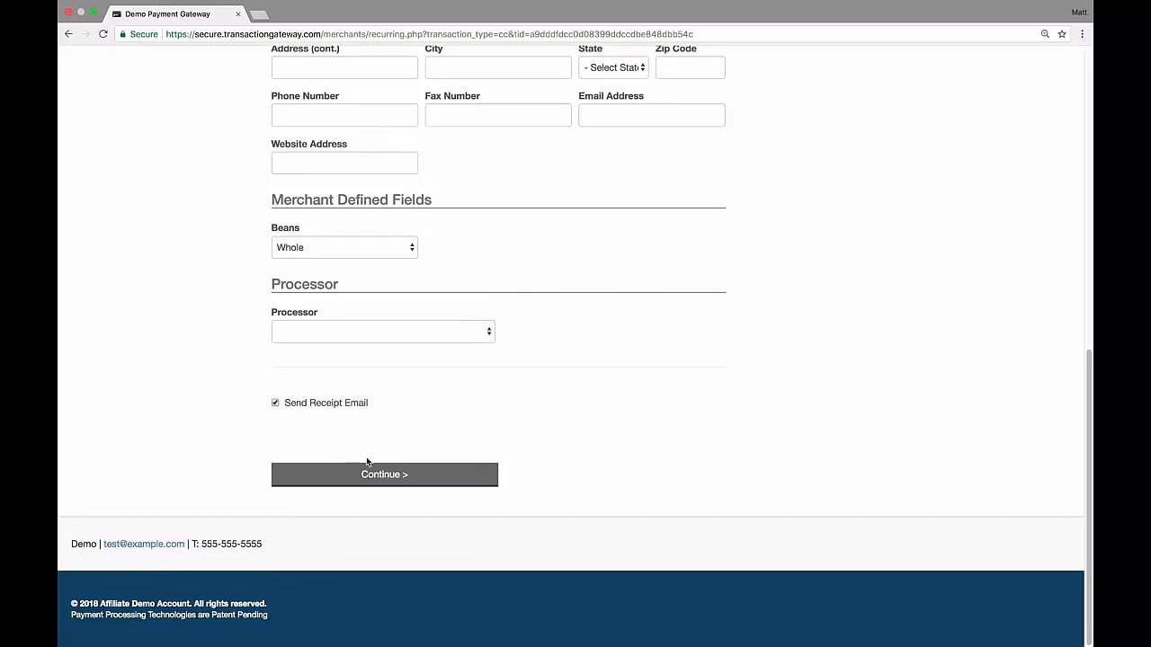
Continue to step 2 and pick Test Plan, billing monthly from 04/01/2018.
left_click(384, 474)
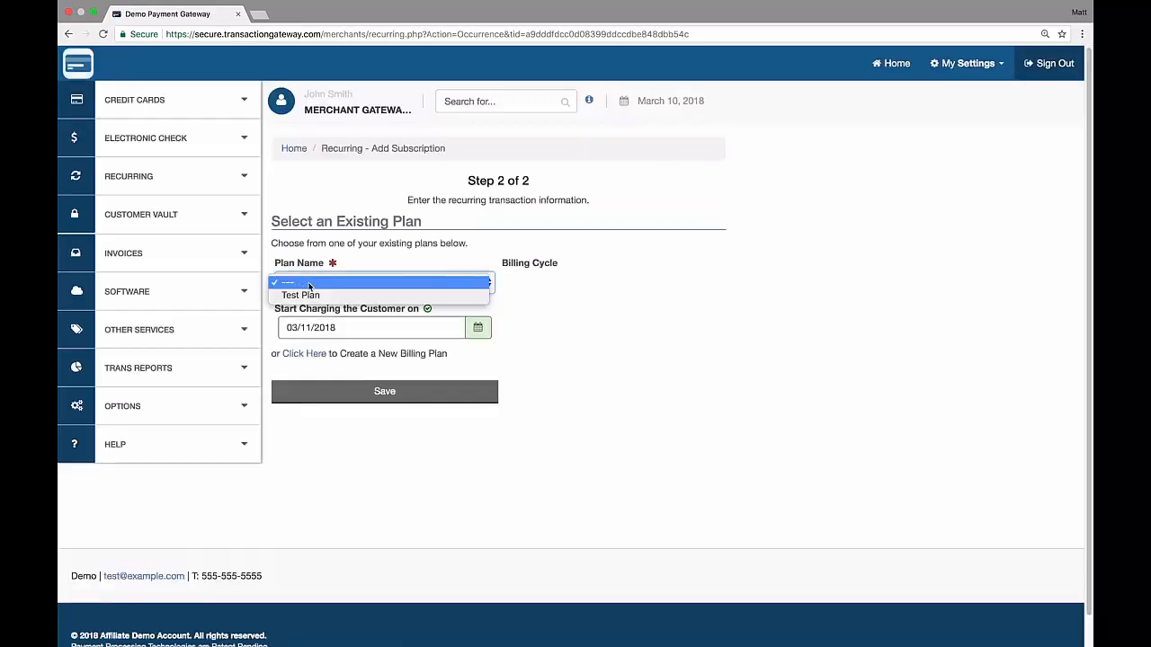
mouse_move(299, 295)
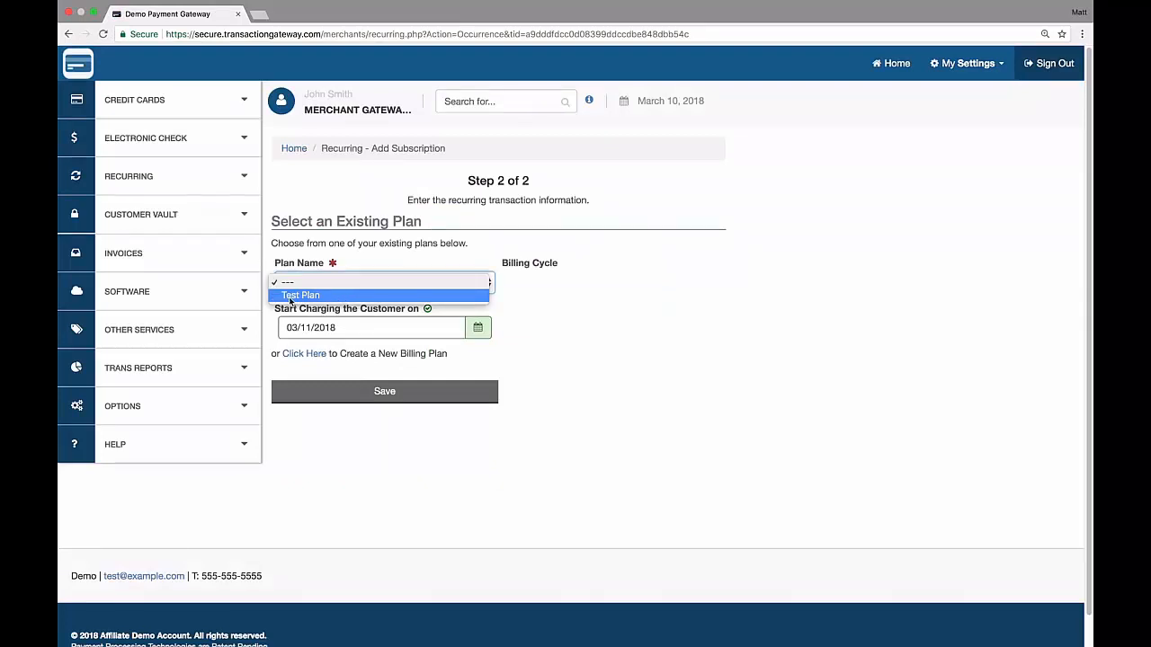
left_click(300, 295)
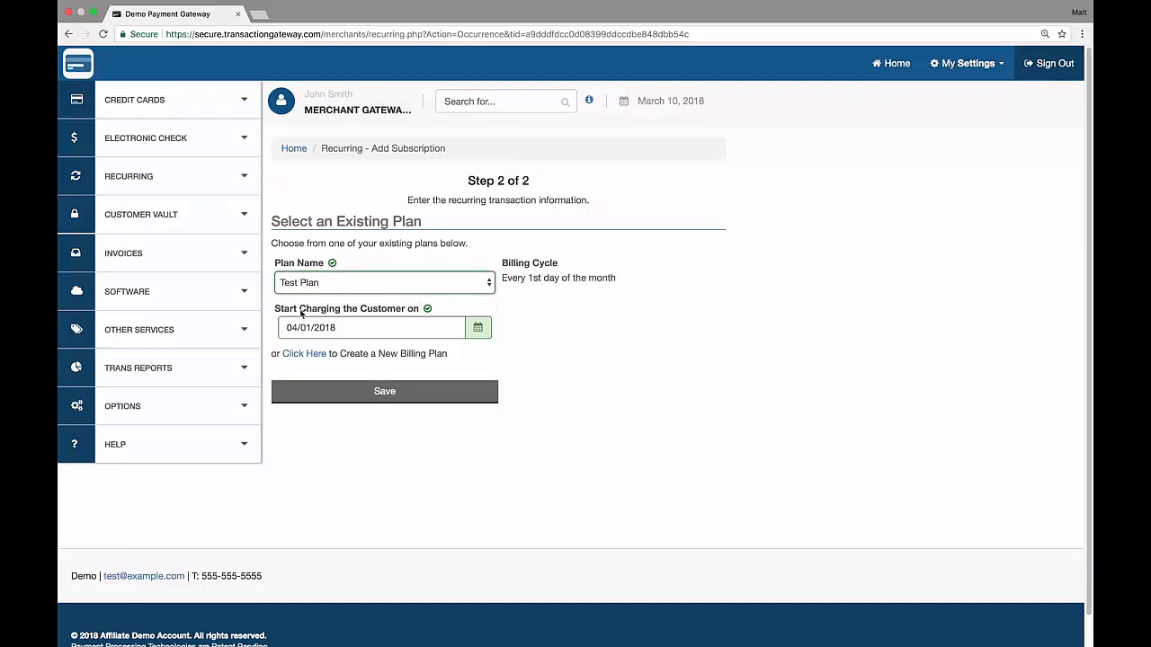
mouse_move(357, 309)
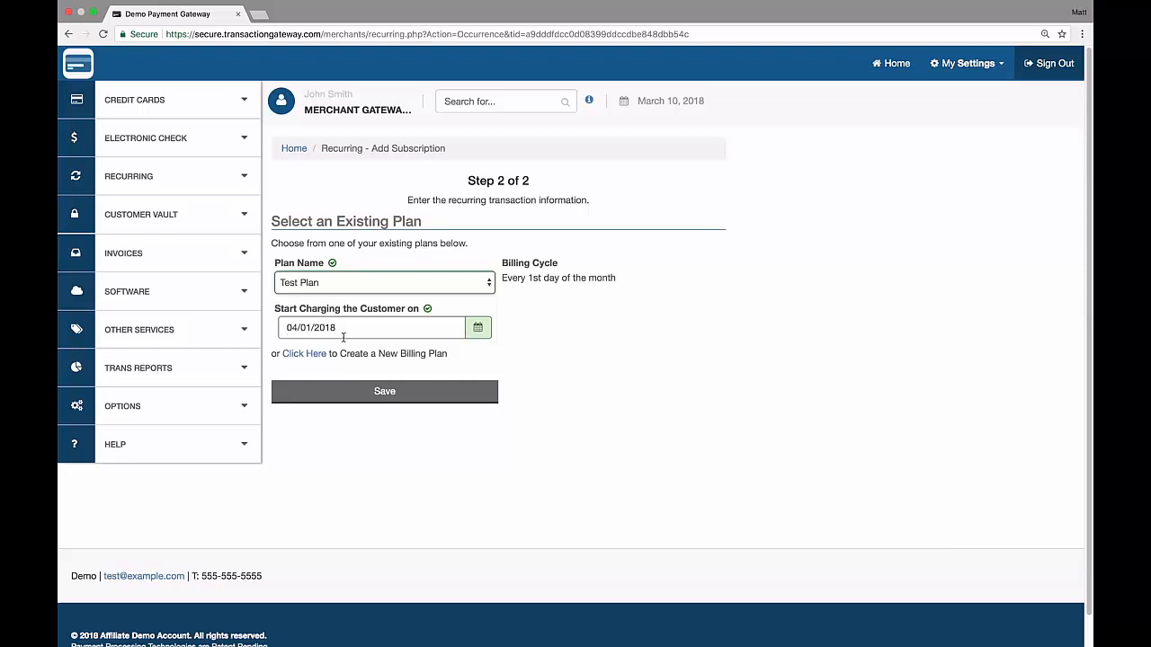
mouse_move(316, 345)
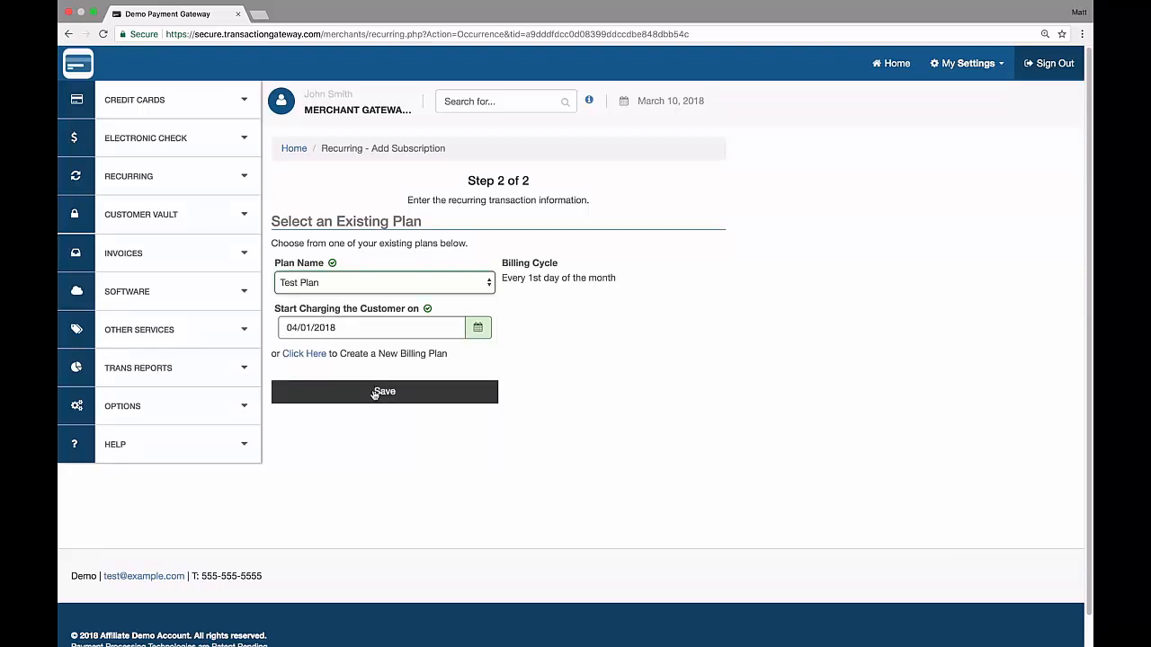
mouse_move(305, 354)
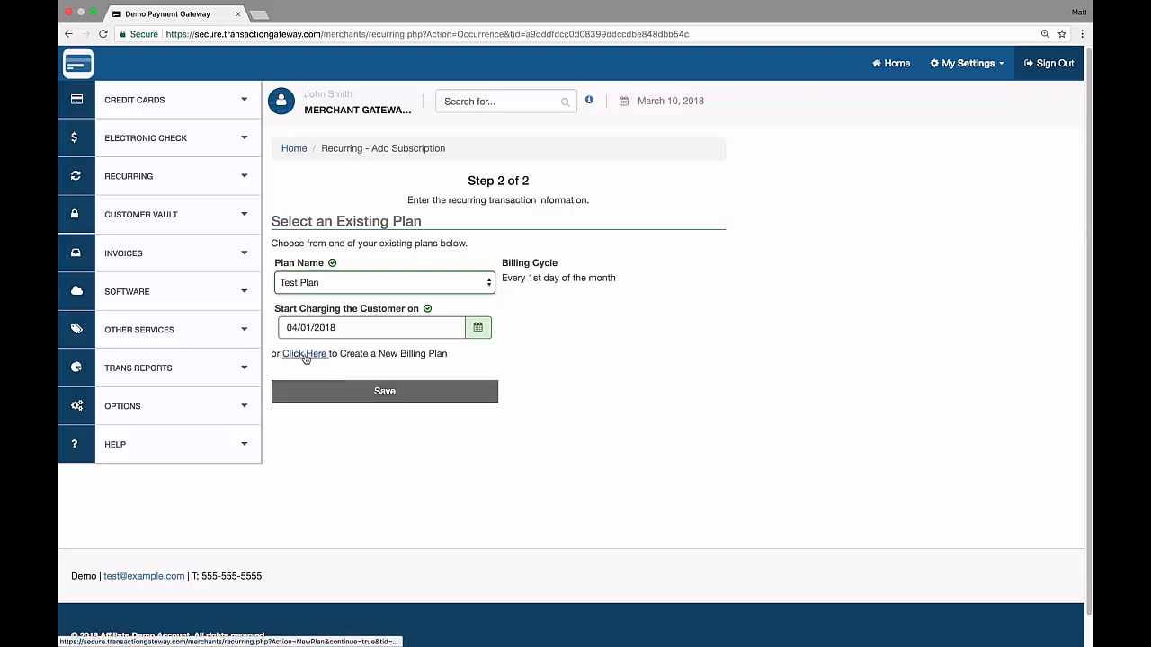
Select Test Plan in the plan list and submit the subscription.
left_click(304, 353)
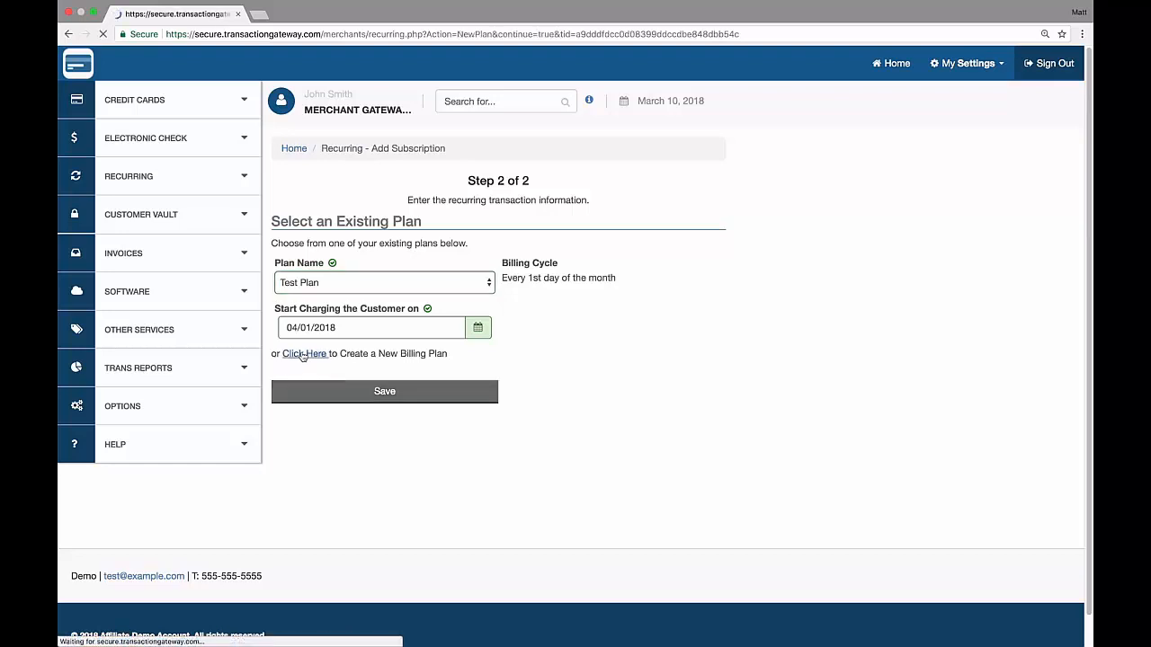
left_click(304, 353)
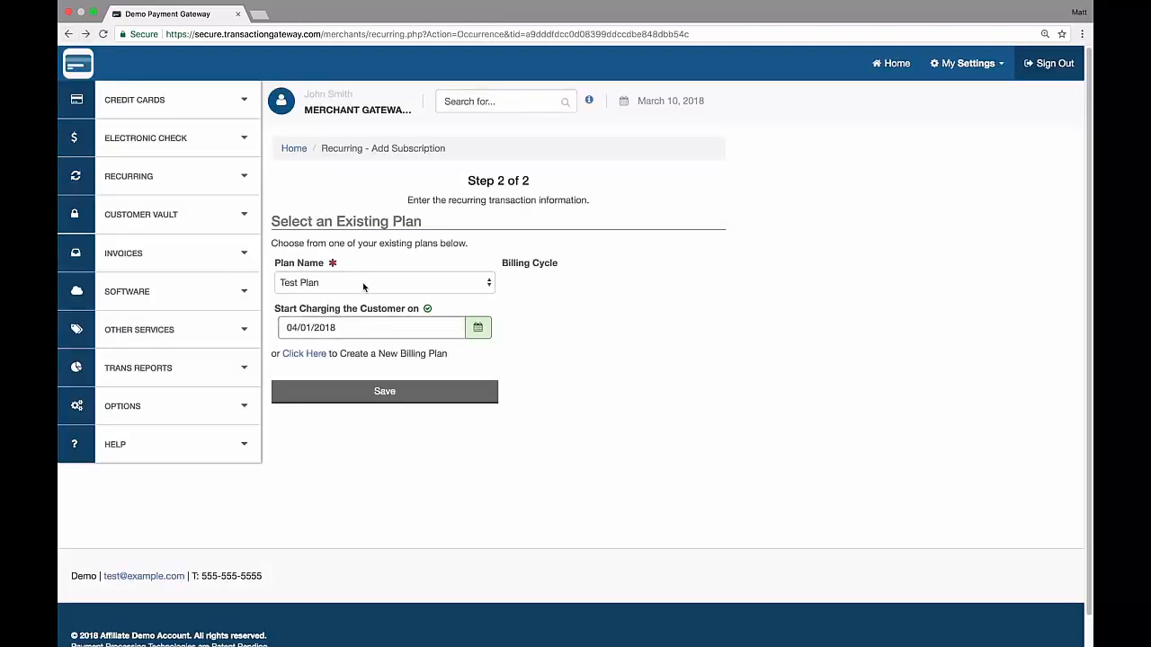
left_click(383, 282)
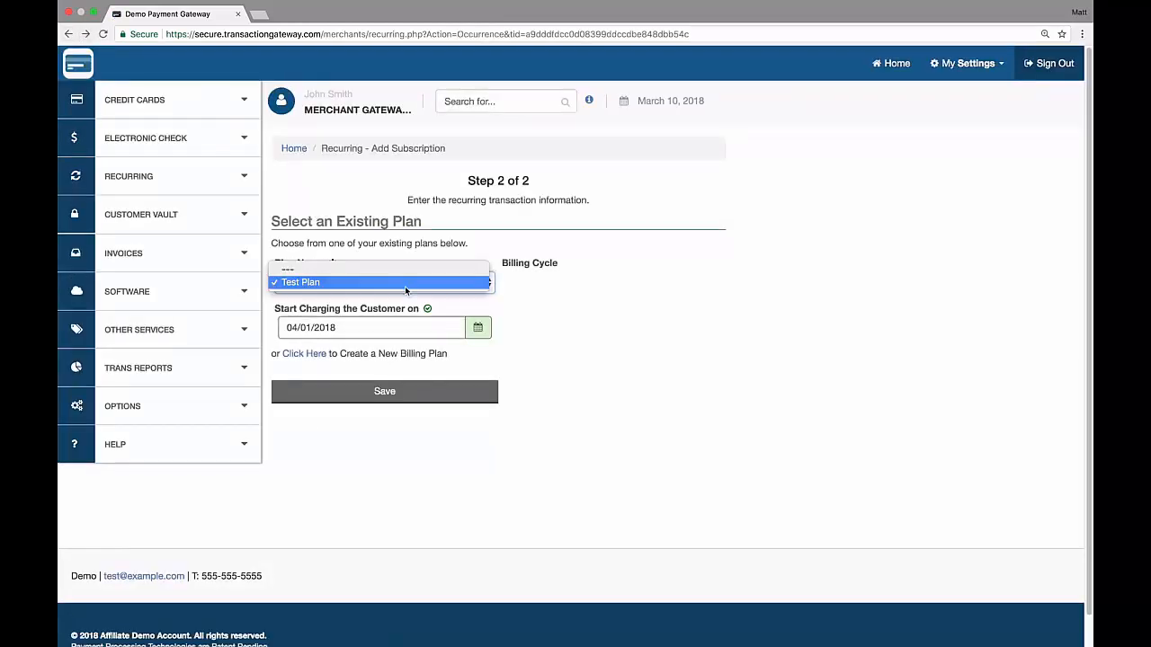
left_click(384, 391)
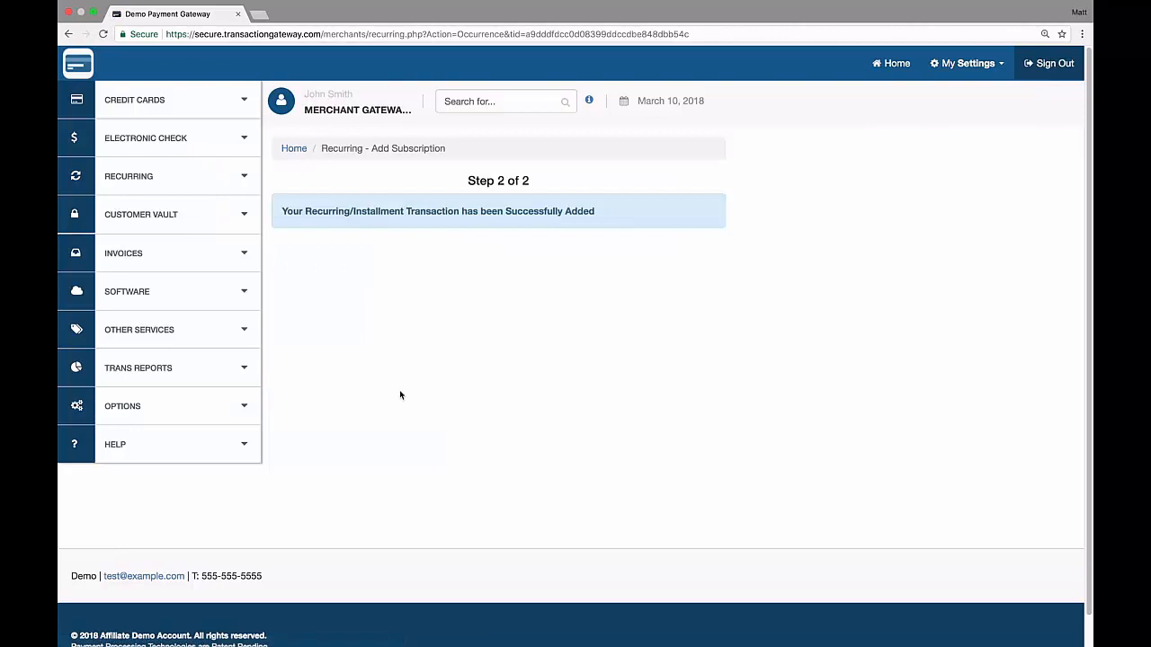
mouse_move(188, 177)
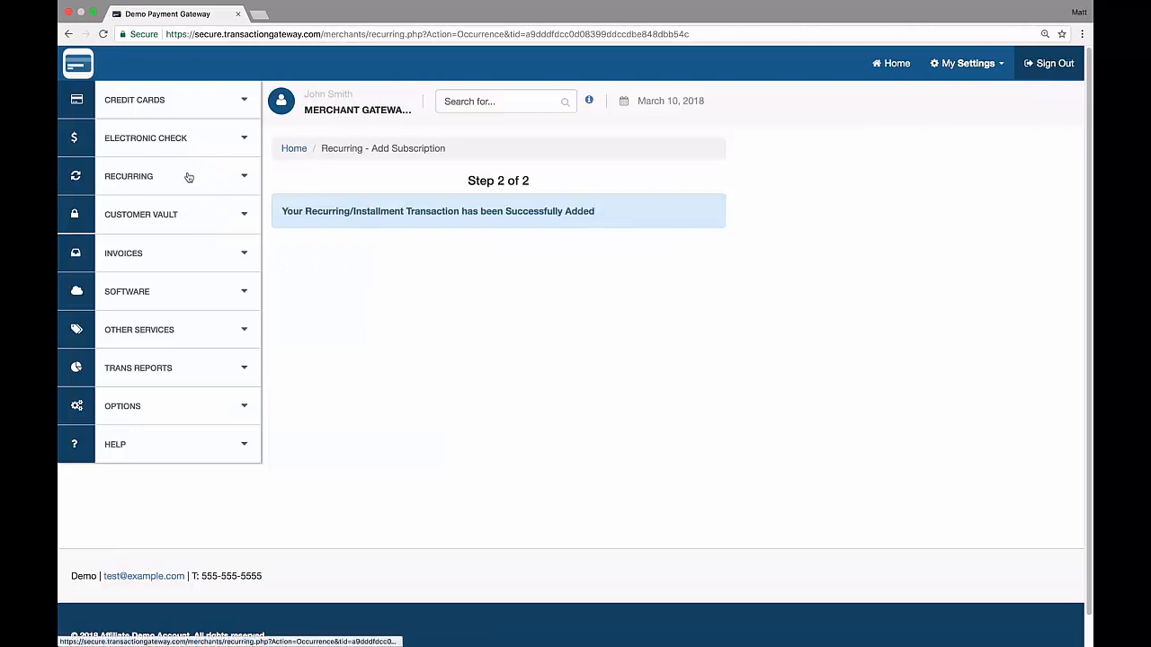
Open Recurring List Subscriptions and scroll to Jane Doe's $10.00 testplan entry.
left_click(128, 177)
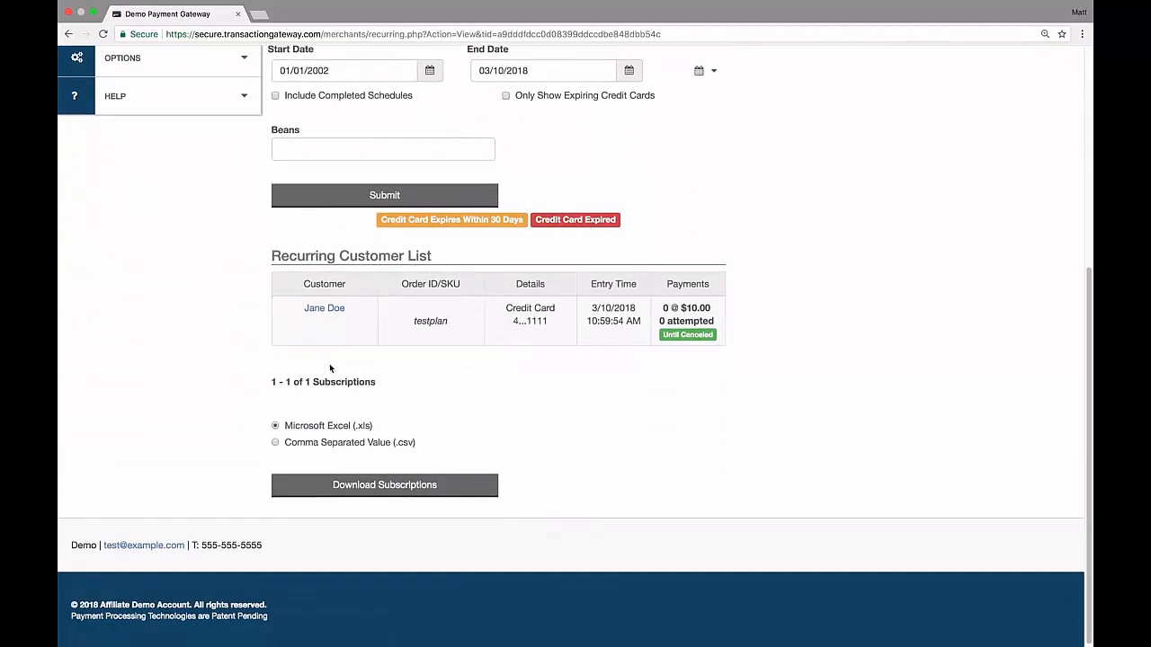
mouse_move(324, 307)
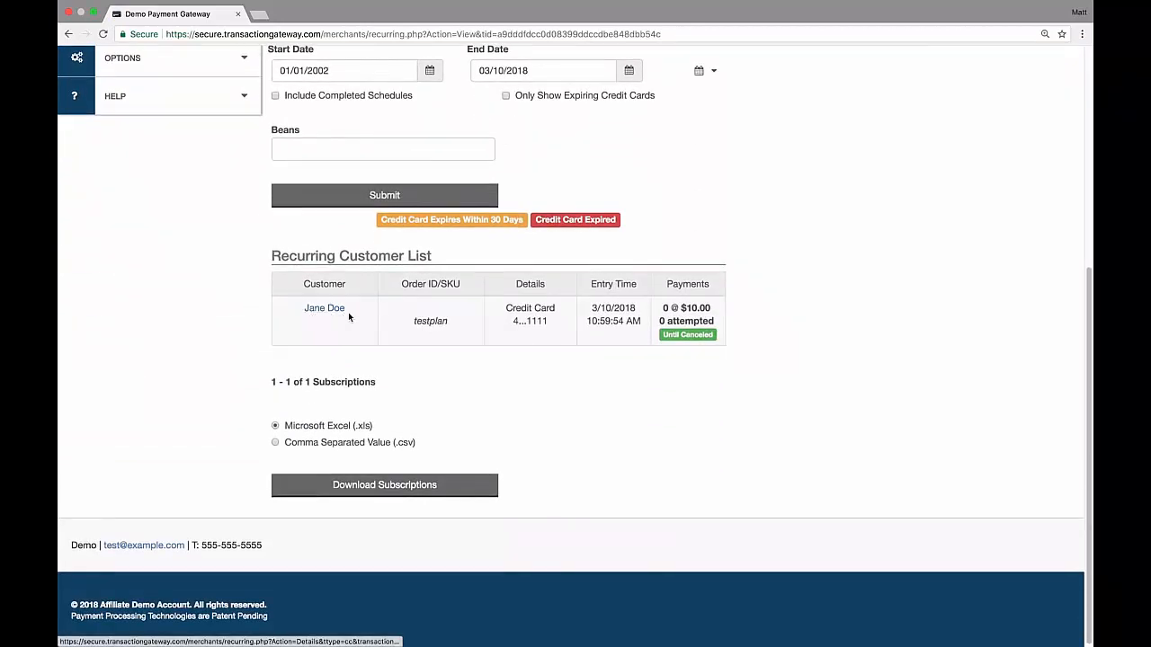
mouse_move(567, 316)
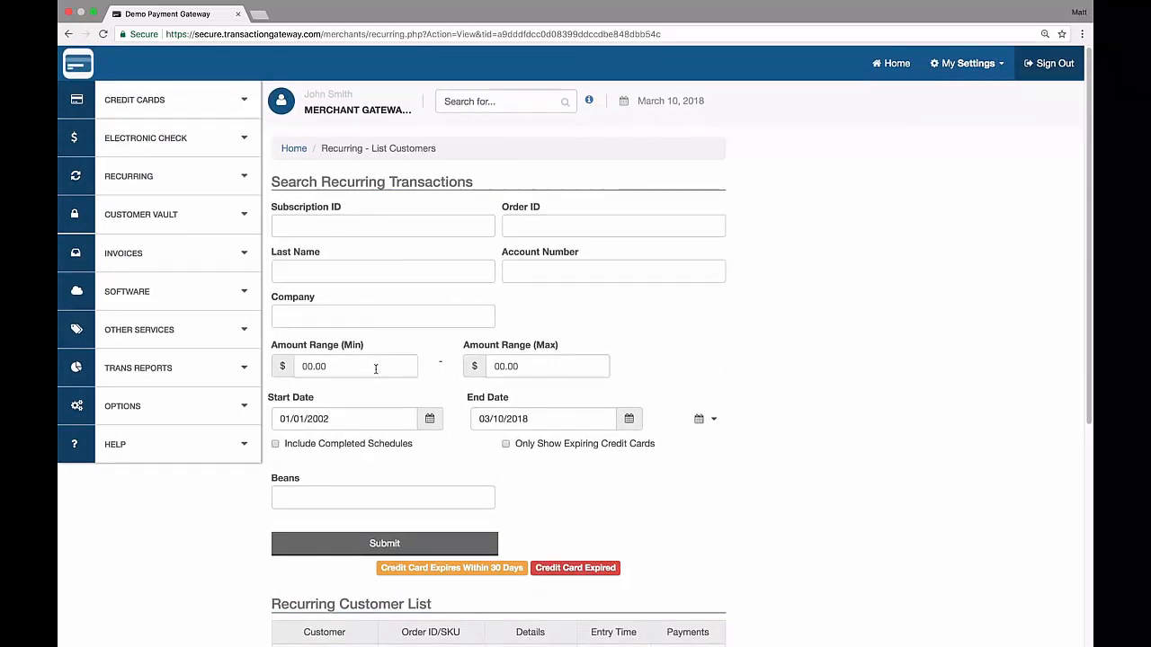
scroll("down", 3)
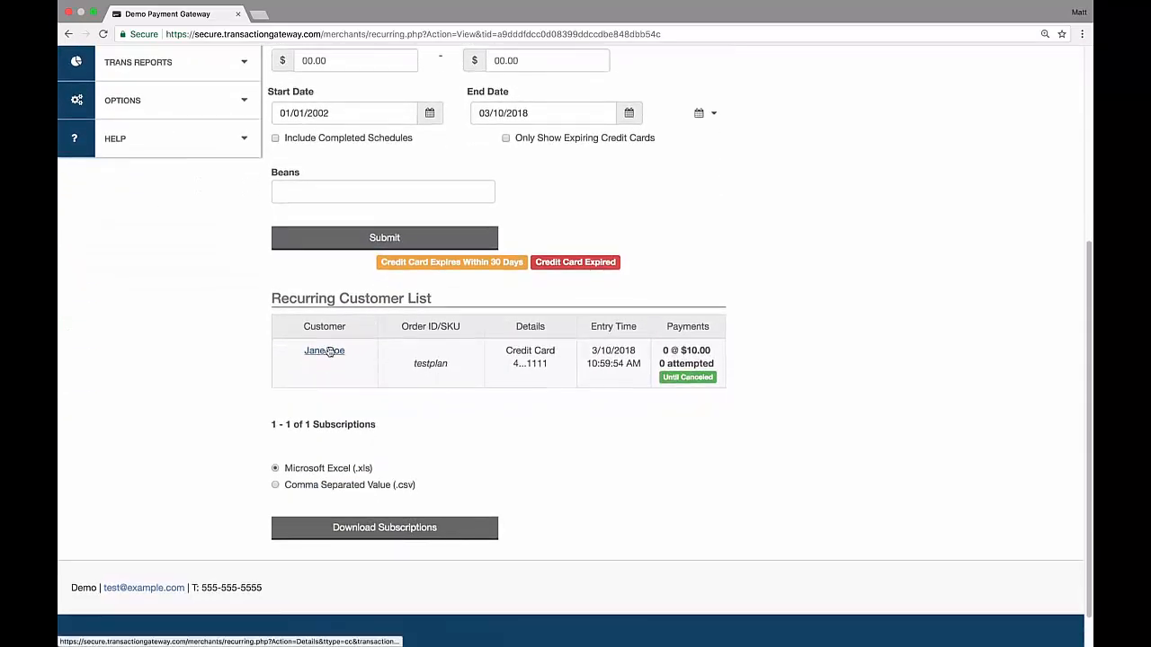
Open Jane Doe's subscription and switch its plan to (CUSTOM PLAN) via Edit Plan.
left_click(323, 350)
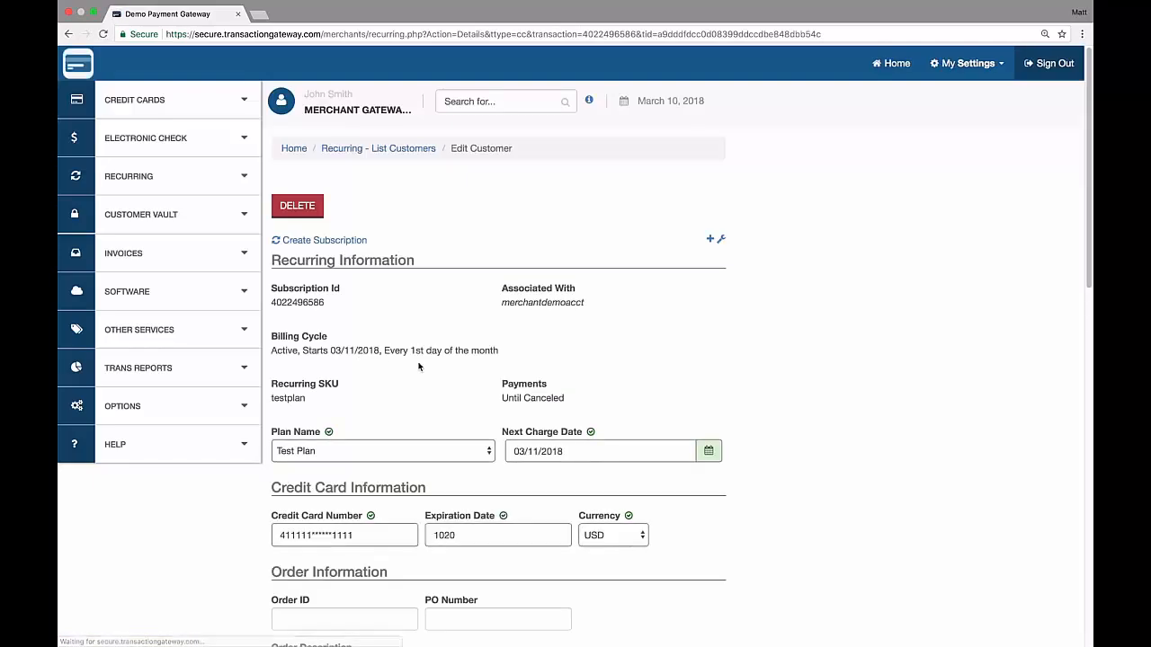
scroll("down", 3)
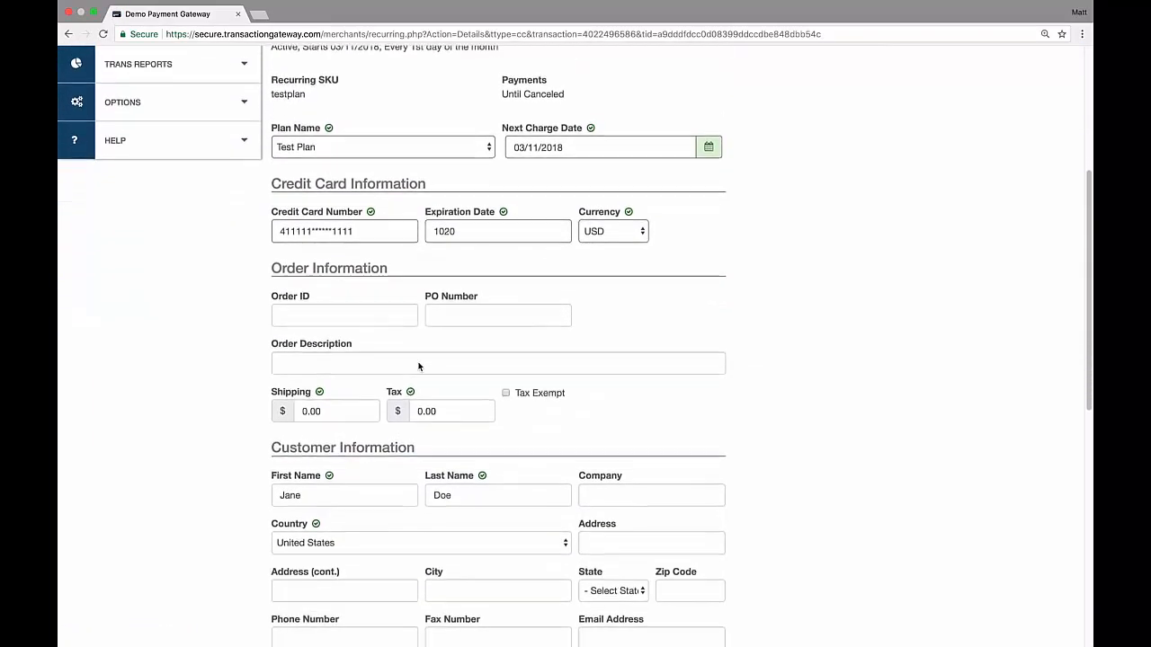
scroll("down", 3)
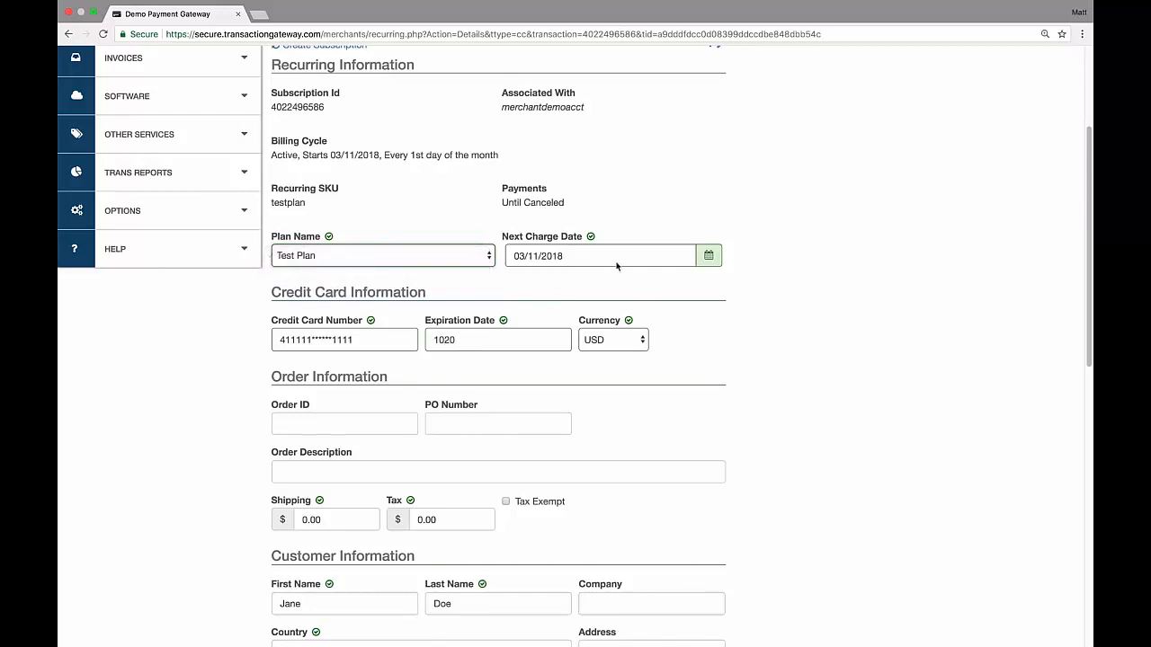
left_click(382, 255)
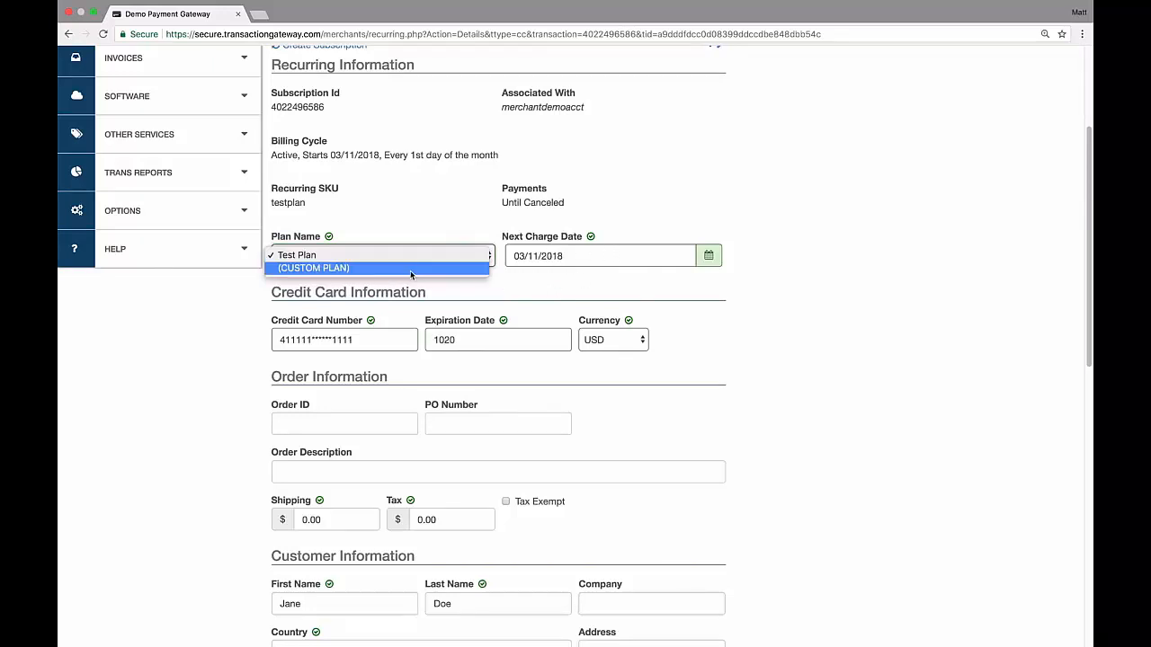
left_click(313, 268)
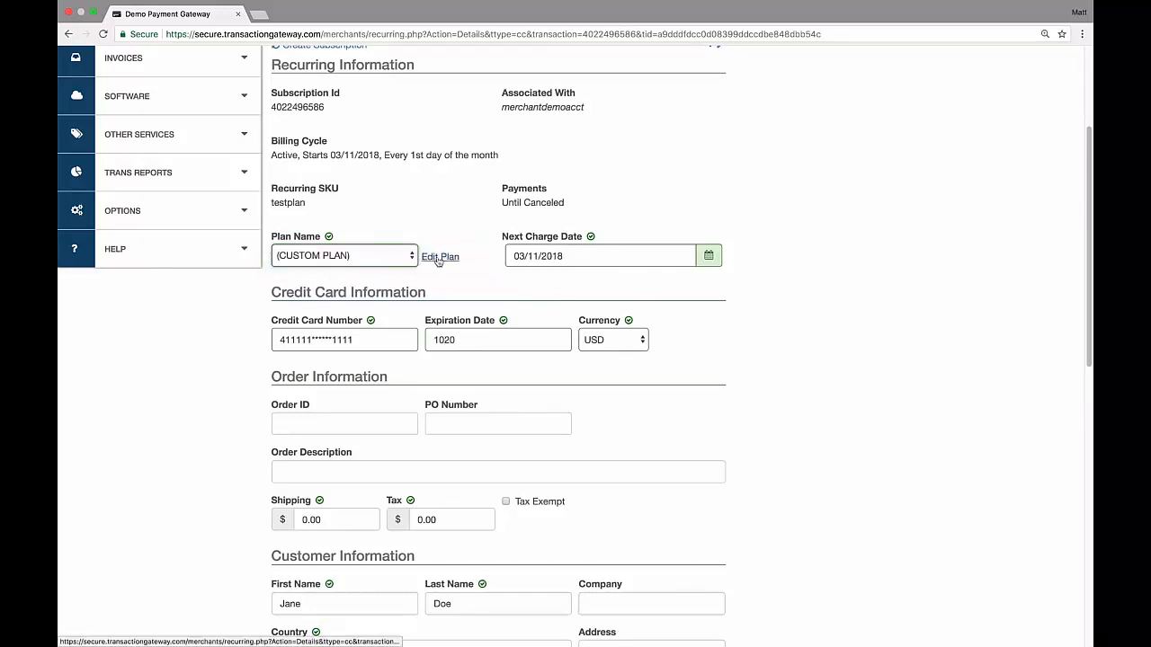
left_click(440, 256)
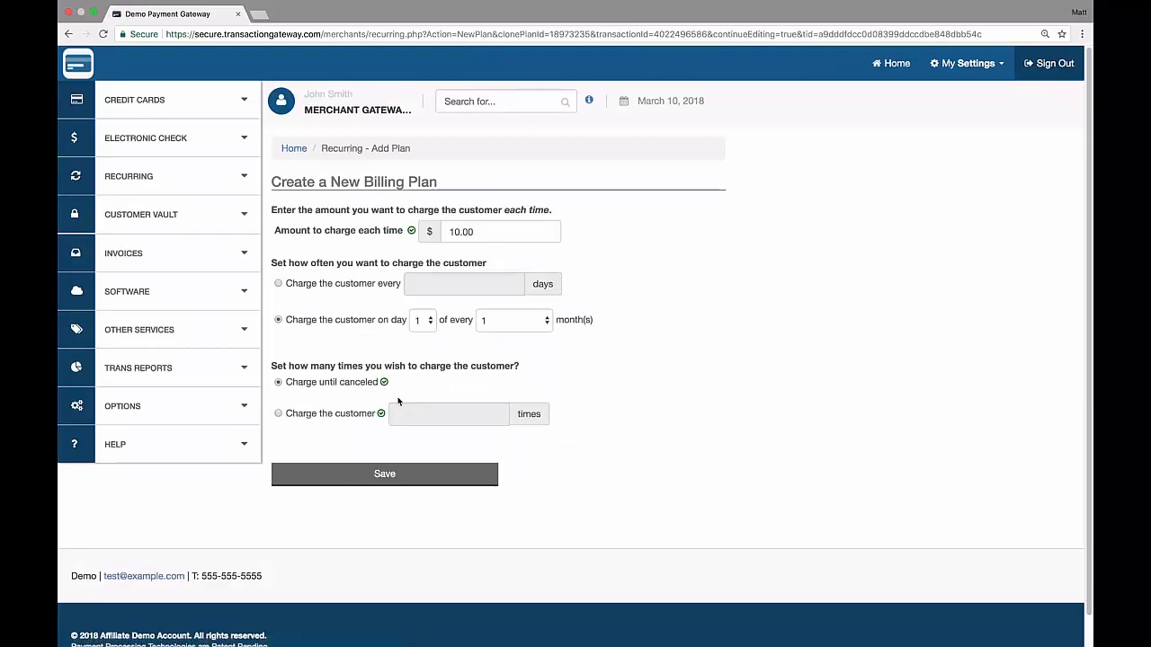
Return to the subscriber record, start DELETE, then cancel the deletion.
left_click(383, 474)
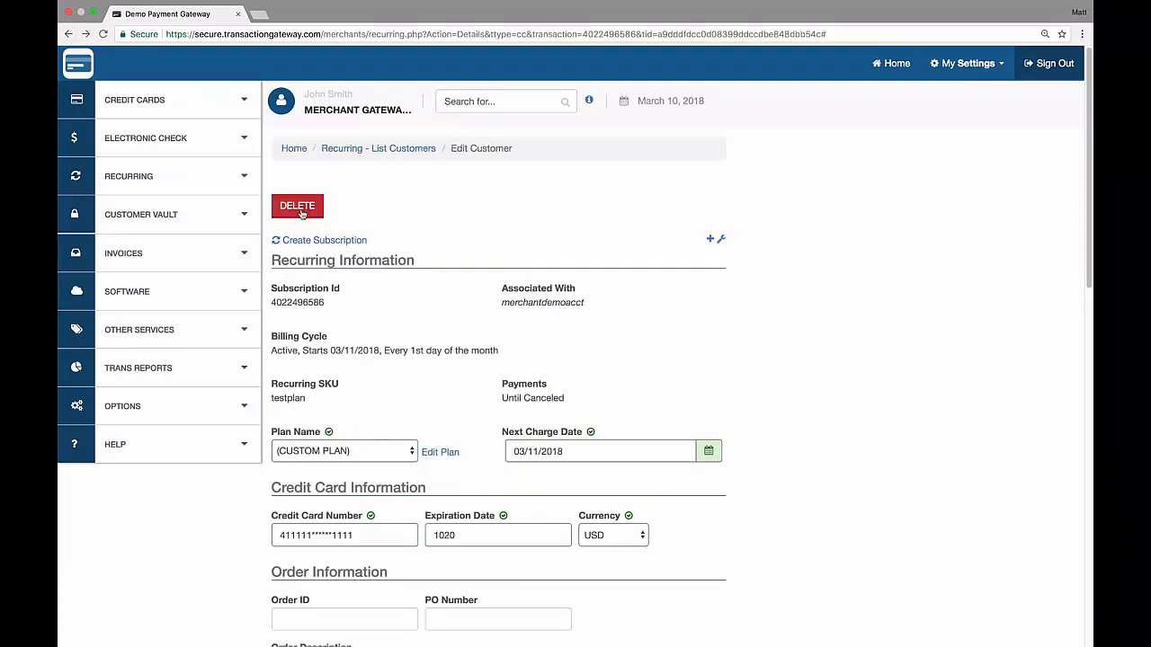
left_click(298, 205)
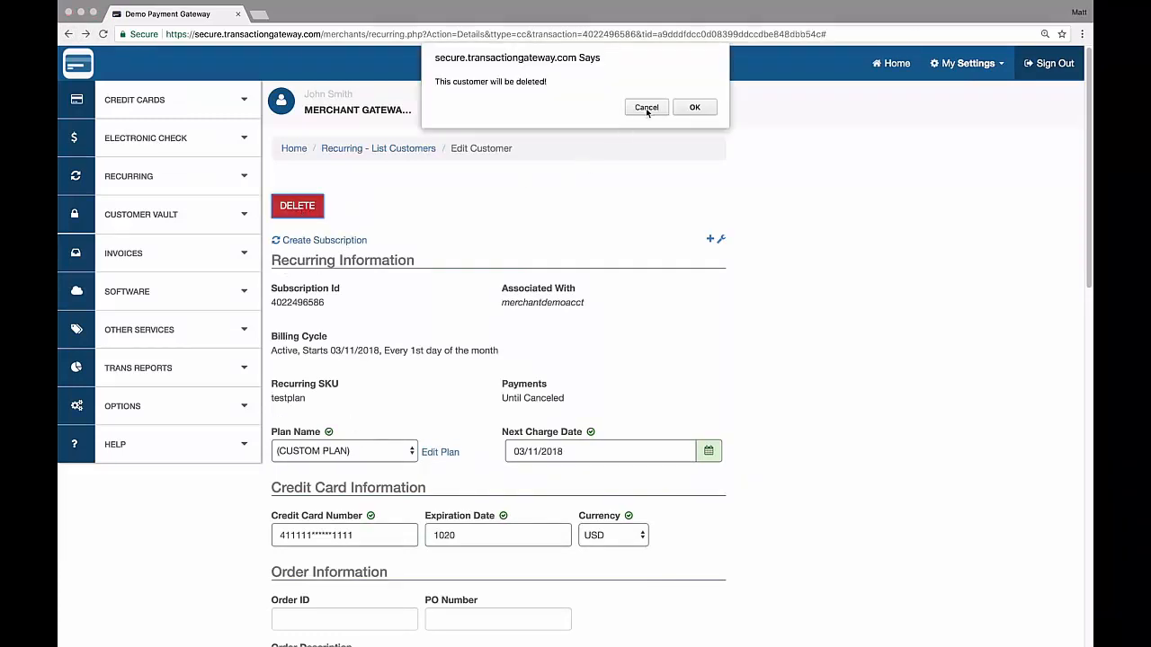
left_click(647, 107)
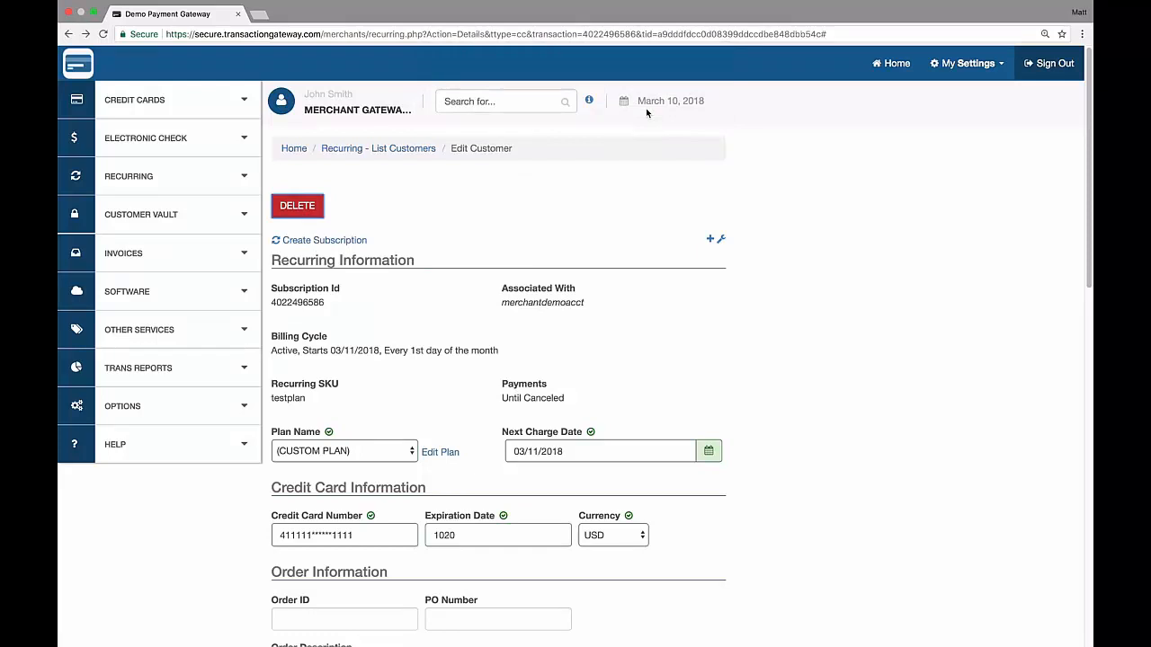
Open Test Plan from Recurring List Plans and scroll through its settings.
left_click(128, 177)
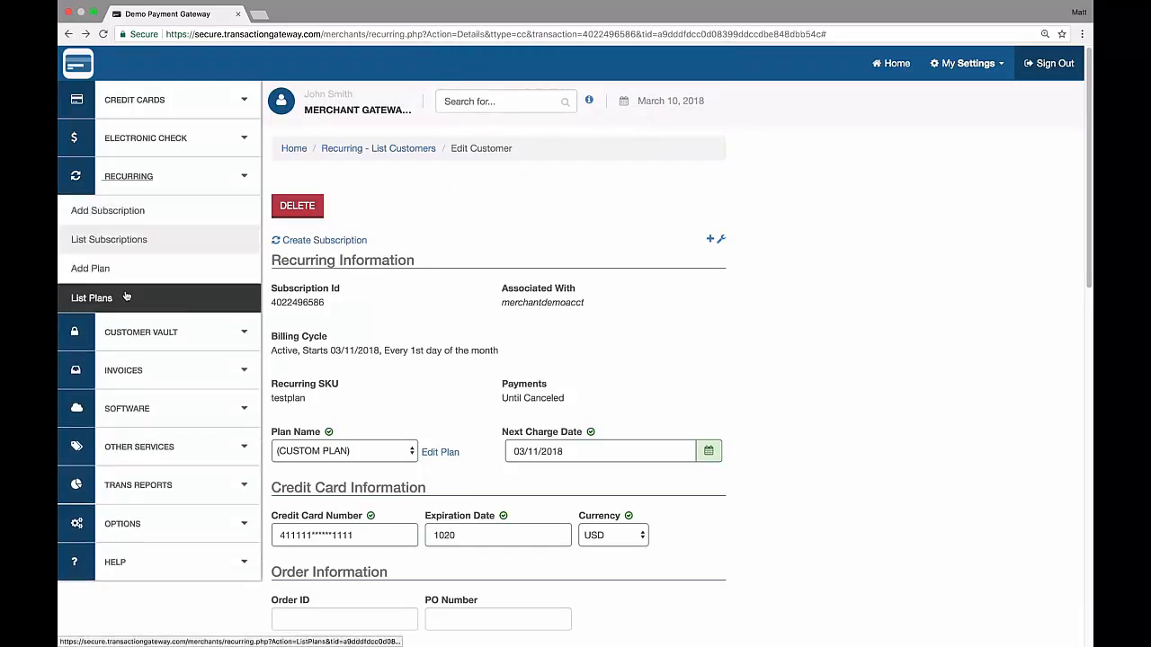
left_click(91, 298)
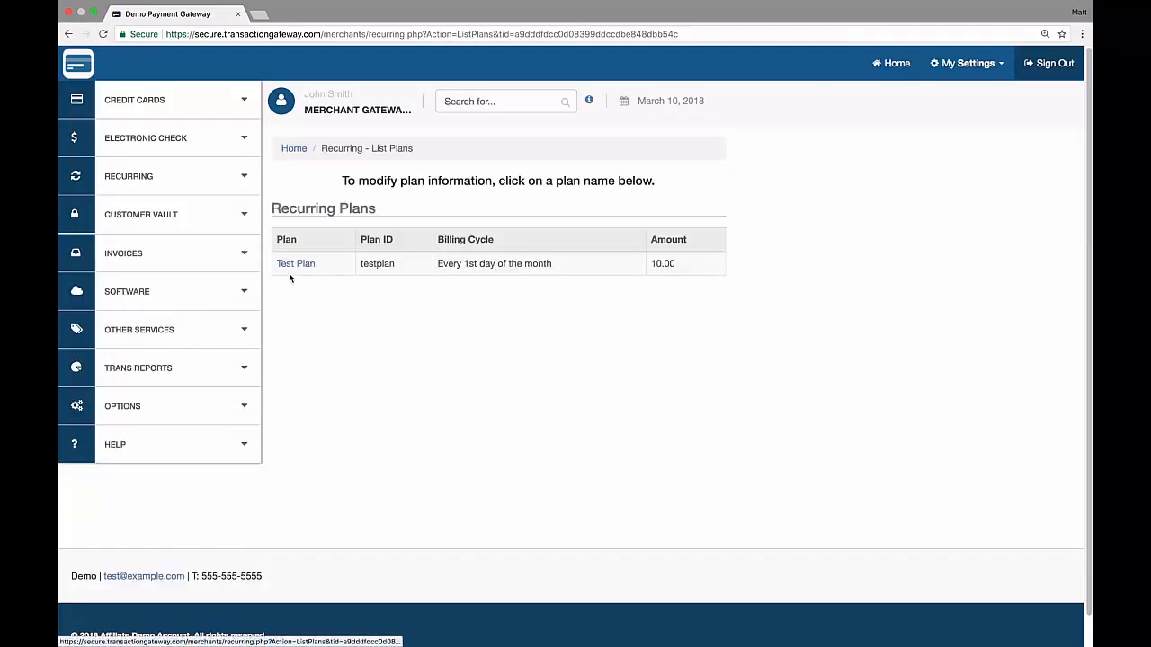
left_click(295, 264)
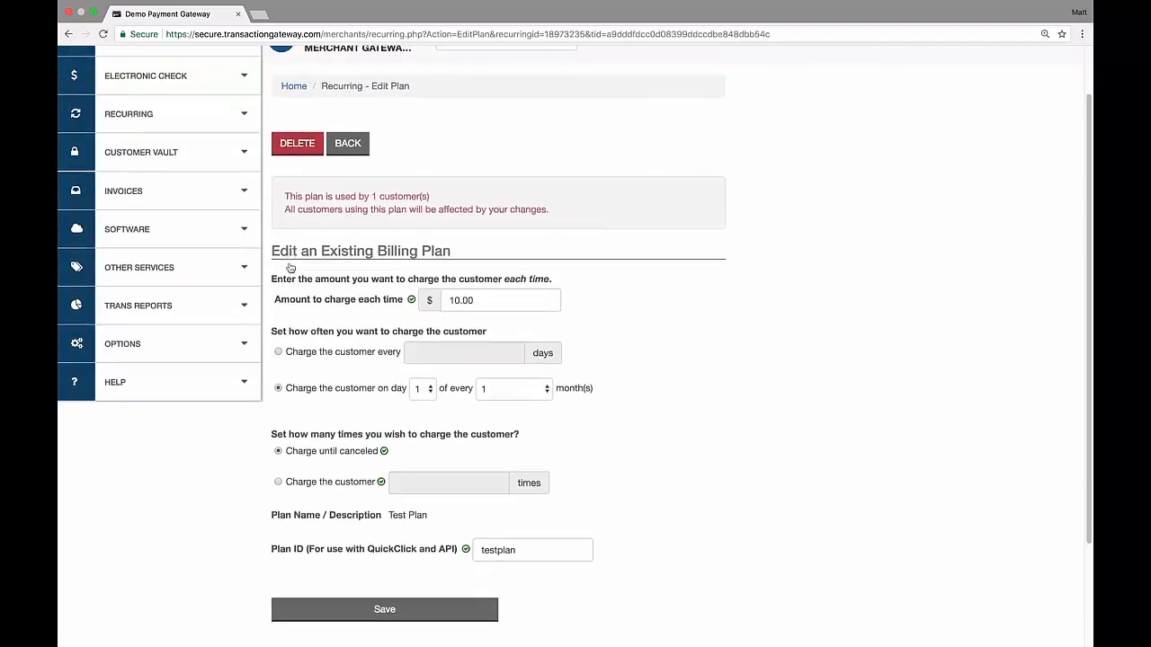
scroll("down", 3)
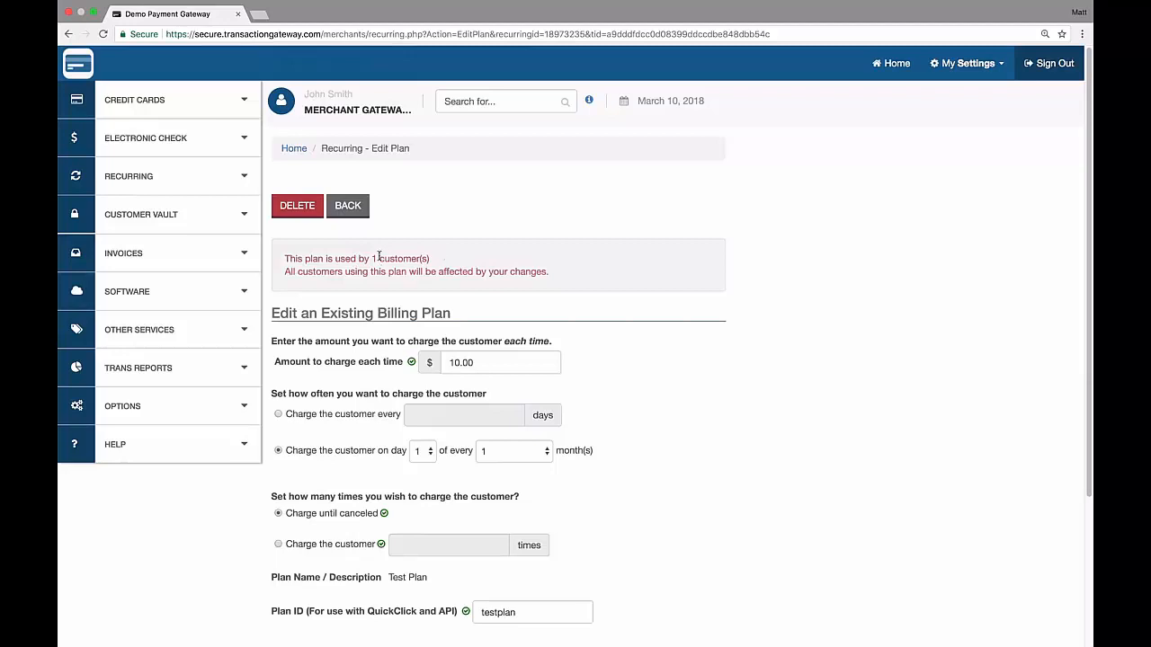
mouse_move(507, 288)
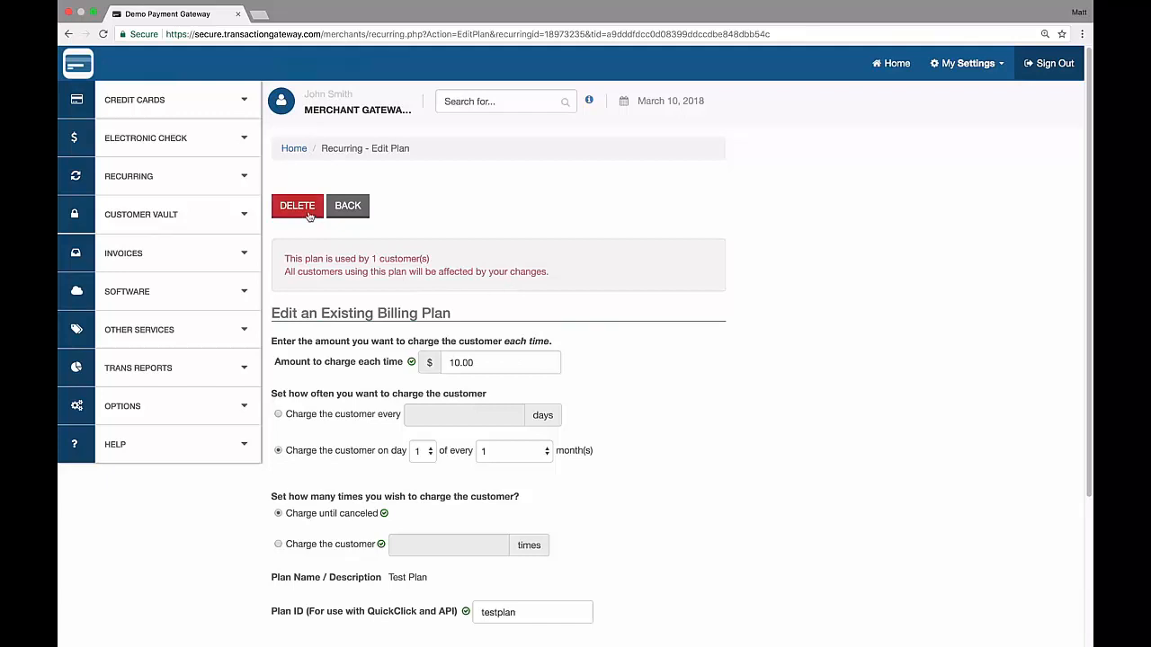
Delete the Test Plan and remove every customer subscription still on that plan.
left_click(297, 205)
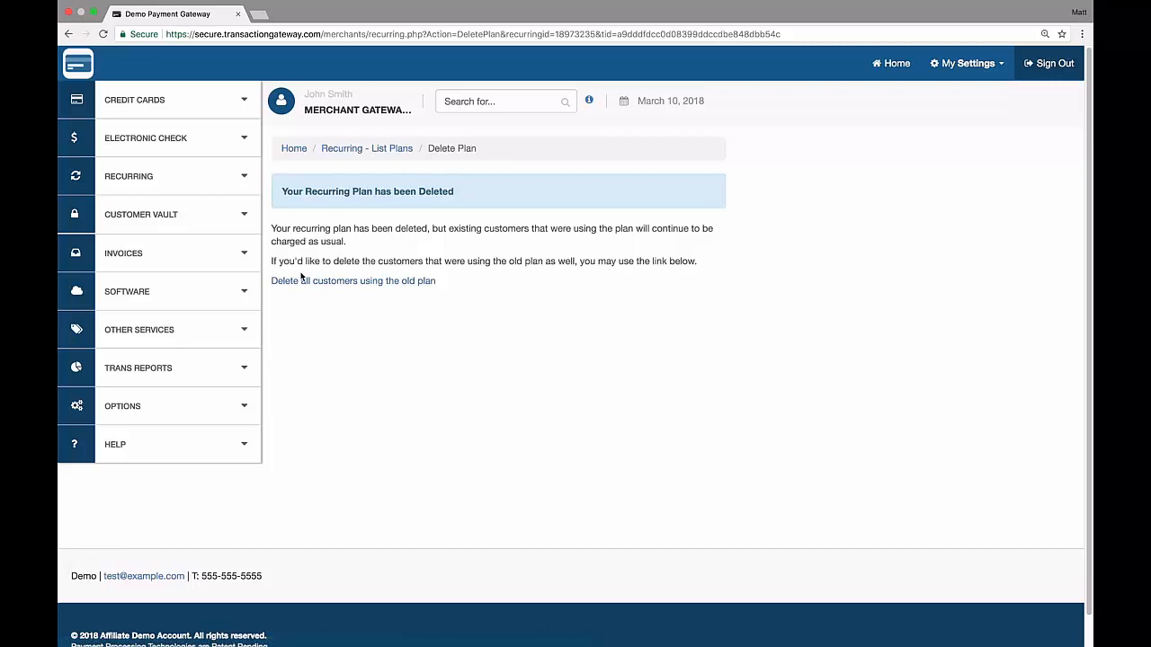
left_click(352, 281)
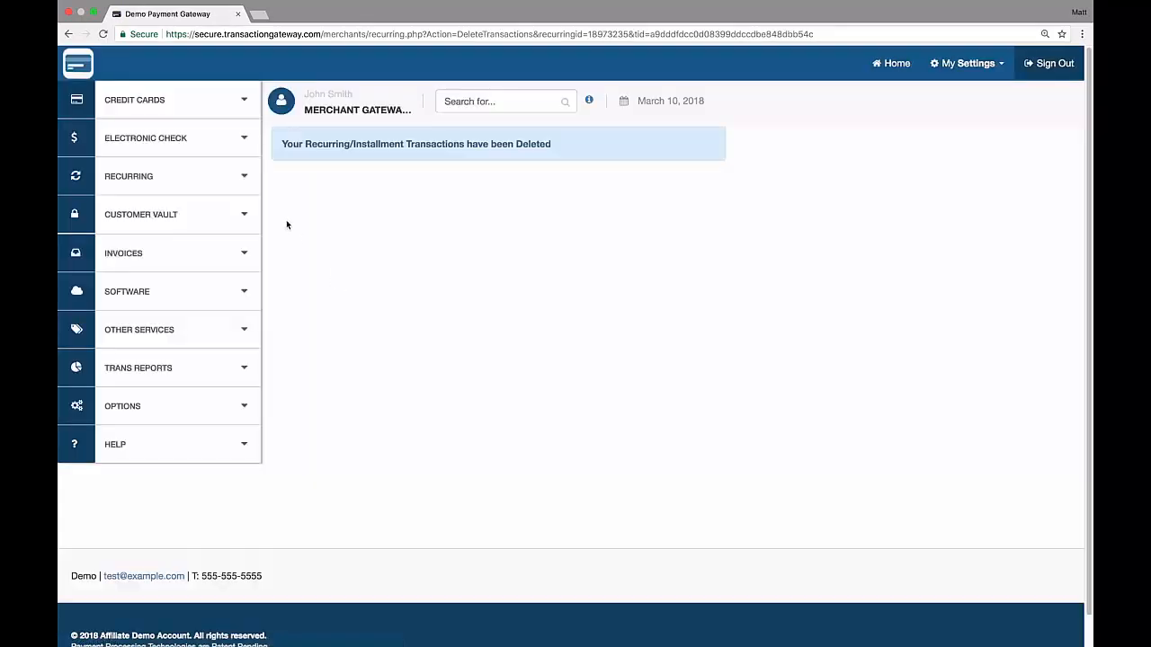